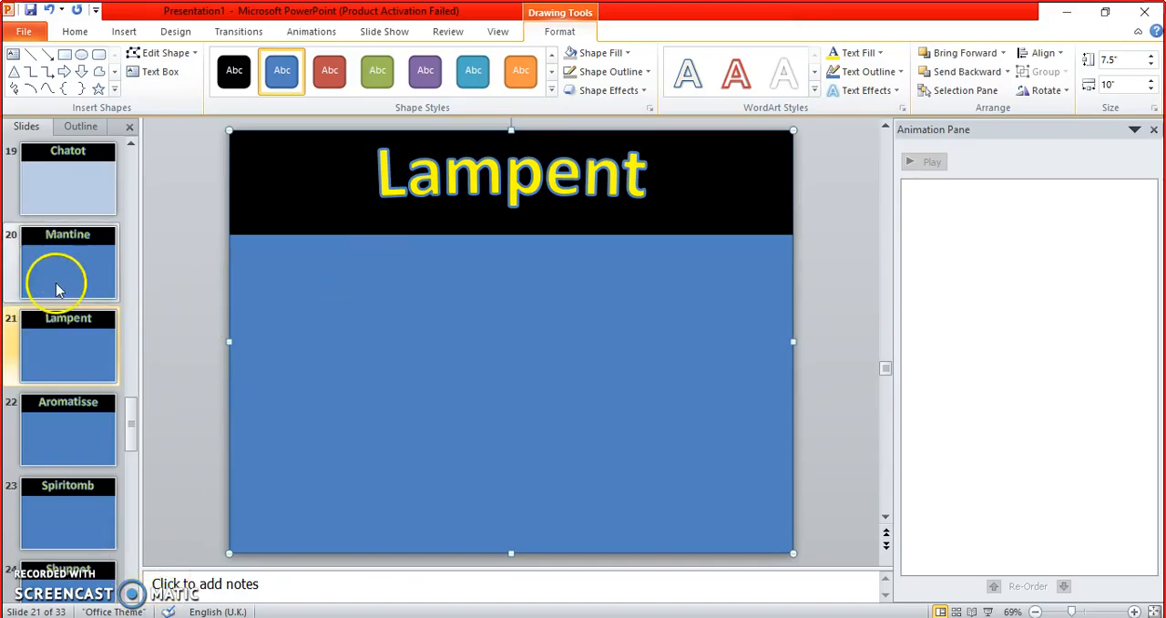
pyautogui.moveTo(553, 375)
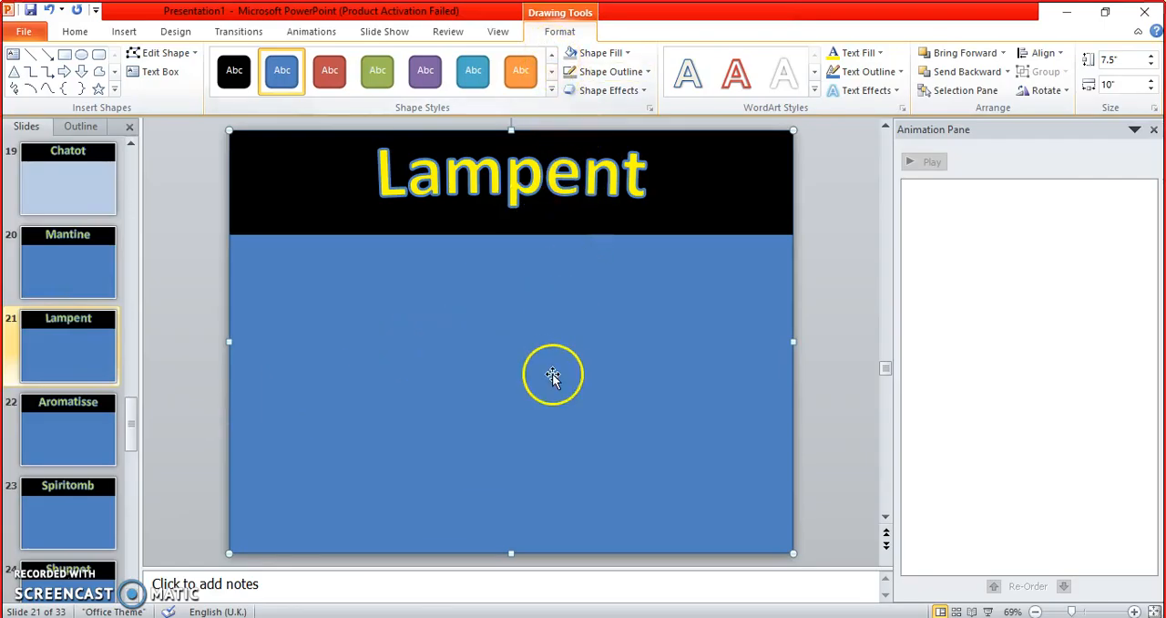
# Step: Open the blue body shape's Format Shape pane, then close it
pyautogui.rightClick(553, 374)
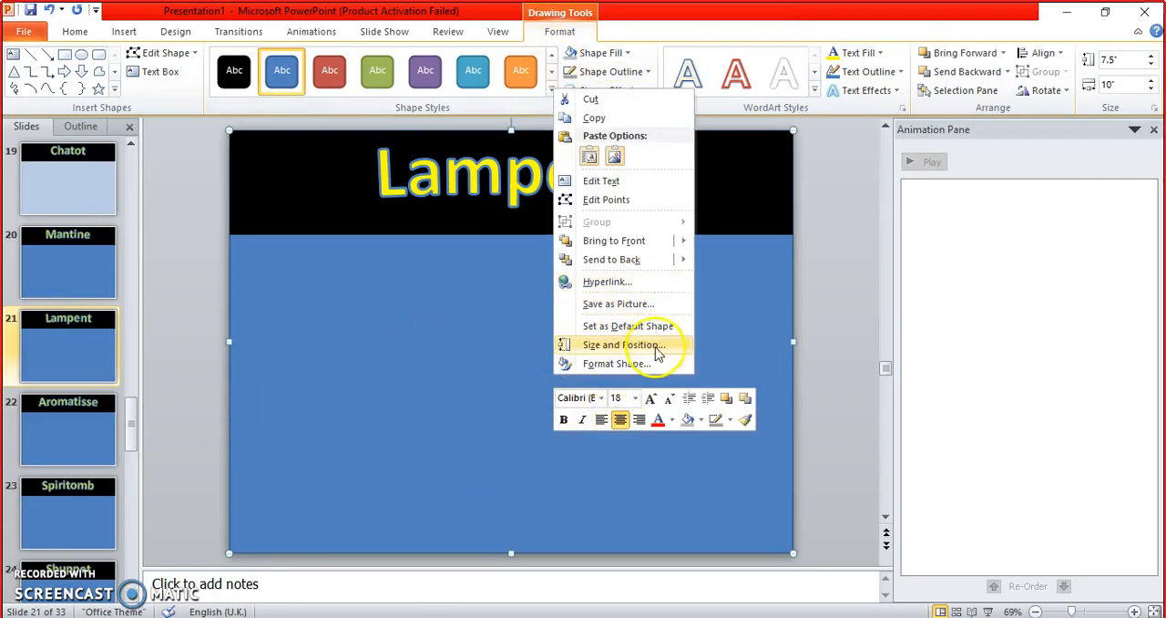
pyautogui.click(616, 362)
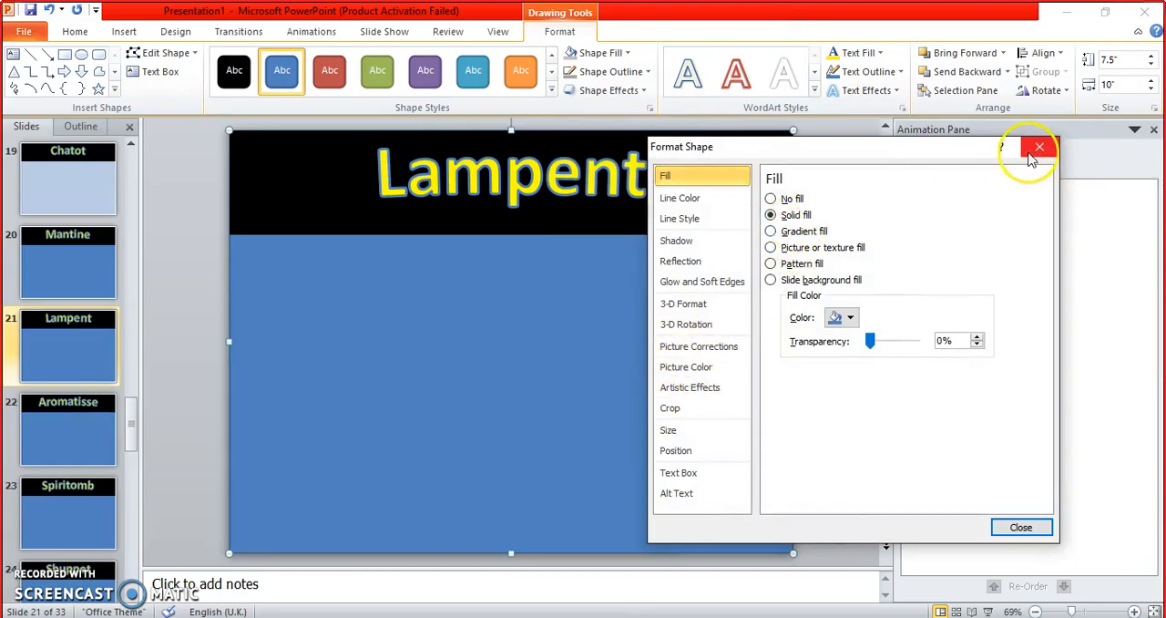
pyautogui.click(1039, 146)
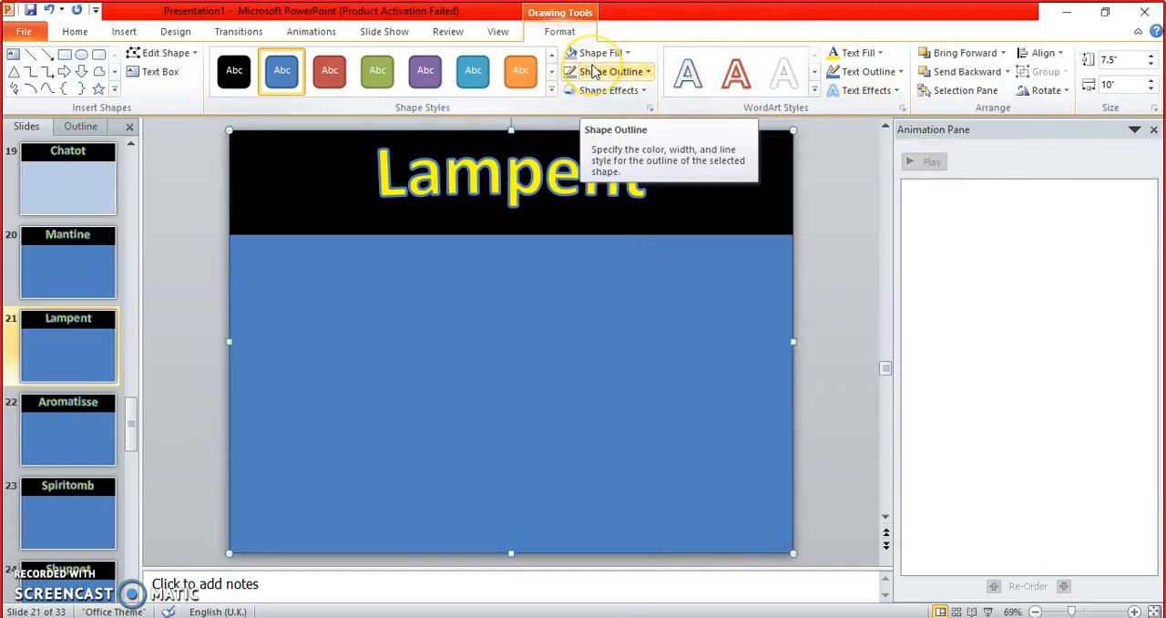
# Step: Fill the Lampent body shape with bright purple from the standard colour grid
pyautogui.click(598, 52)
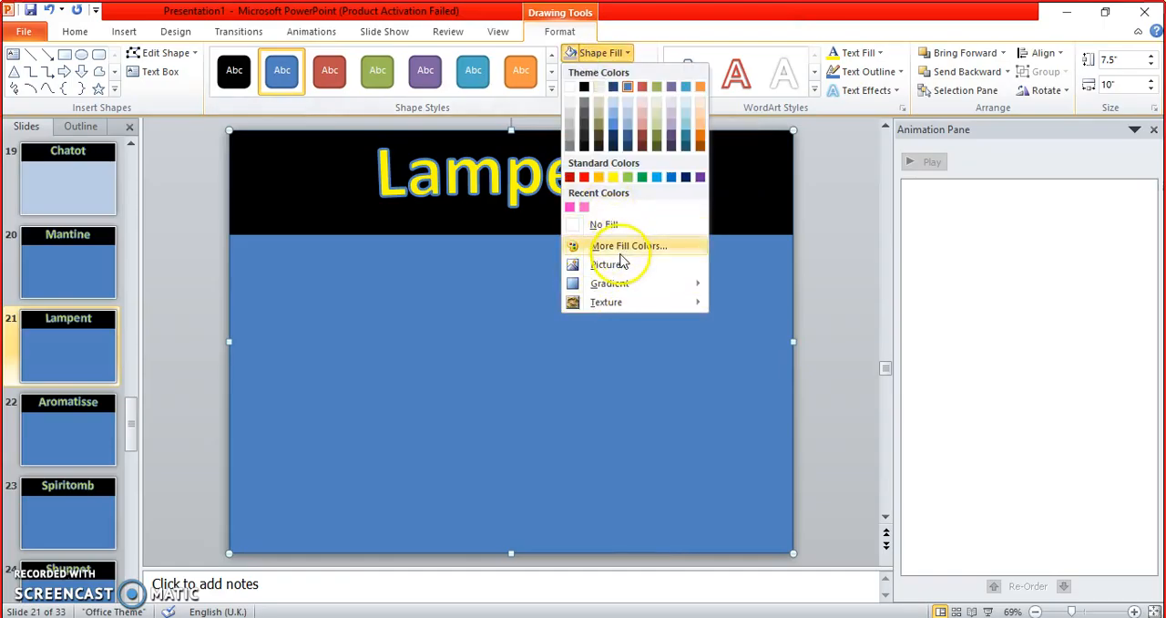
pyautogui.click(628, 246)
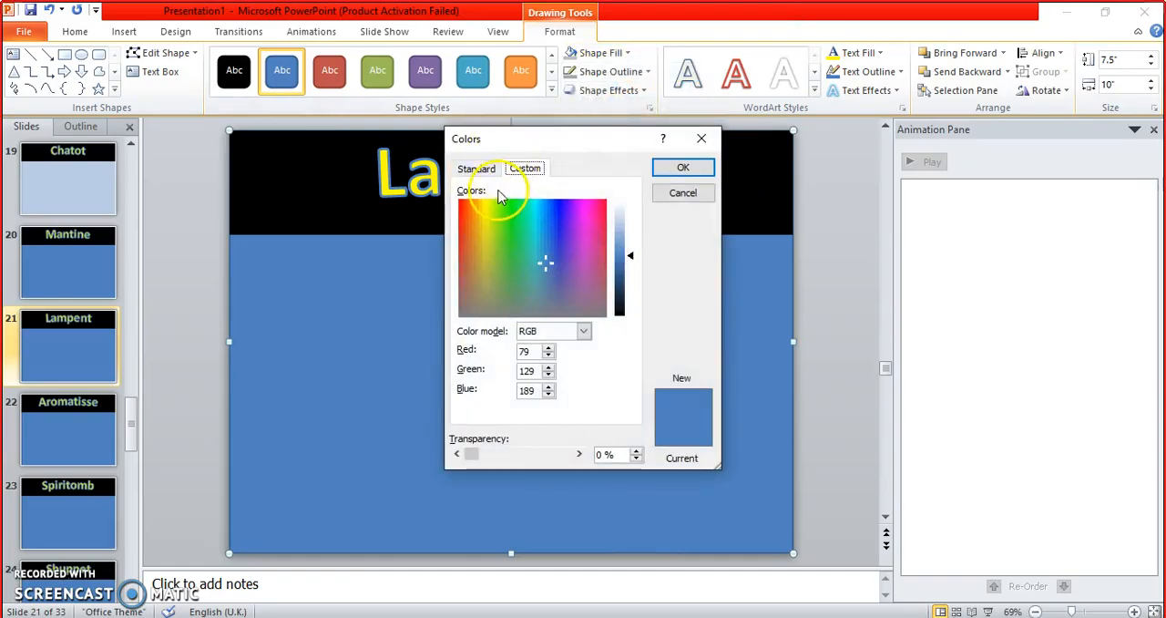
pyautogui.click(476, 168)
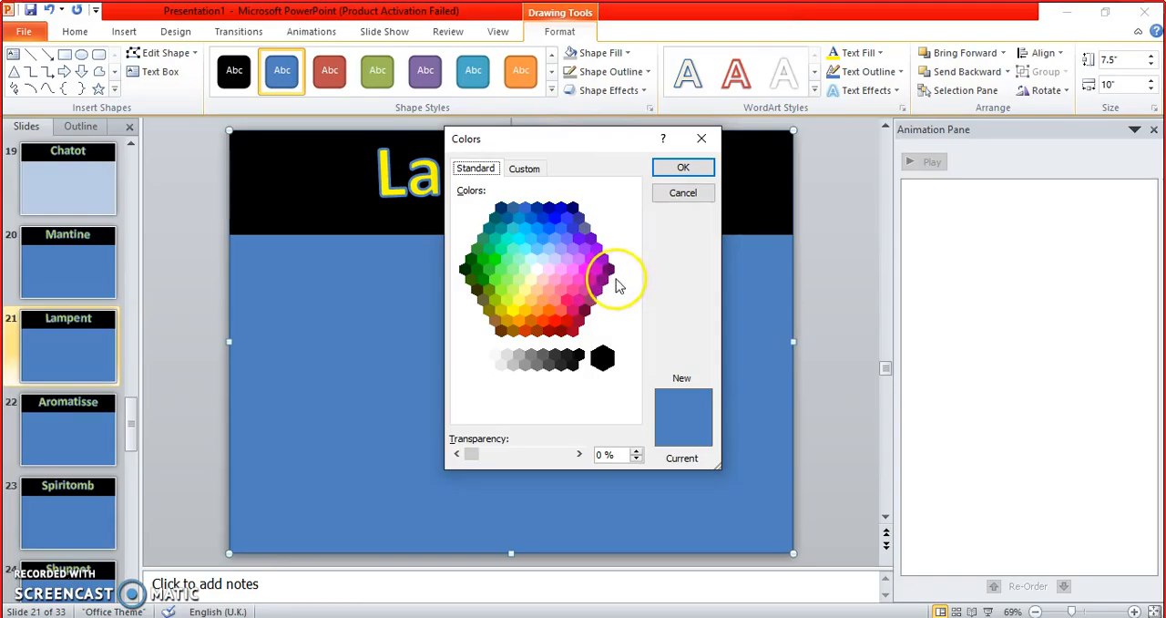
pyautogui.click(606, 269)
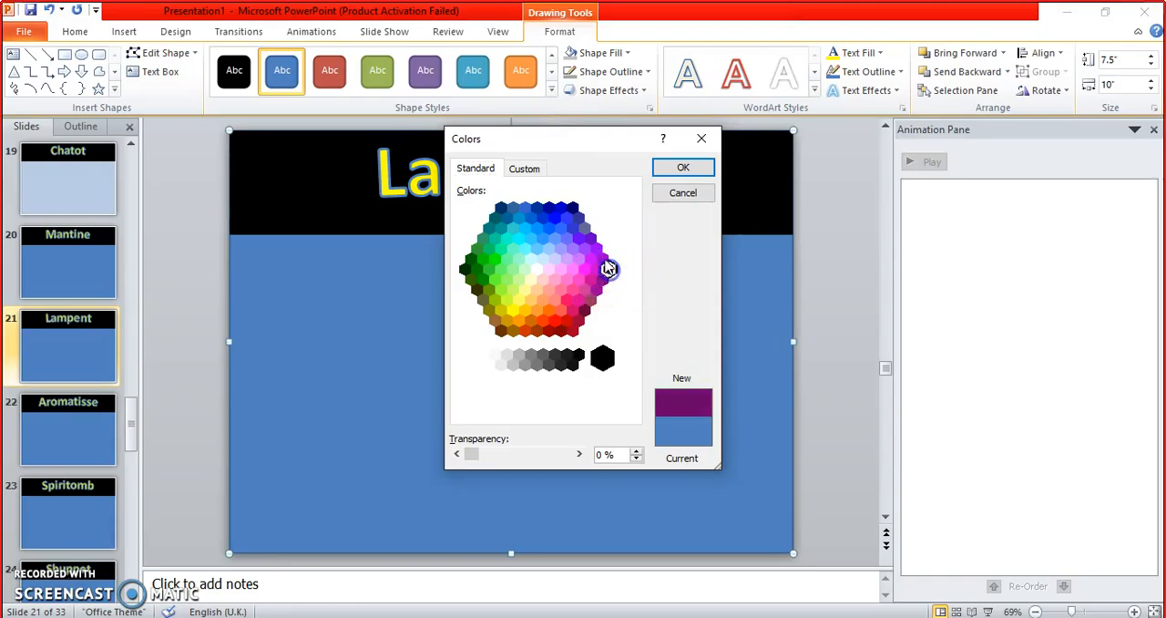
pyautogui.click(603, 259)
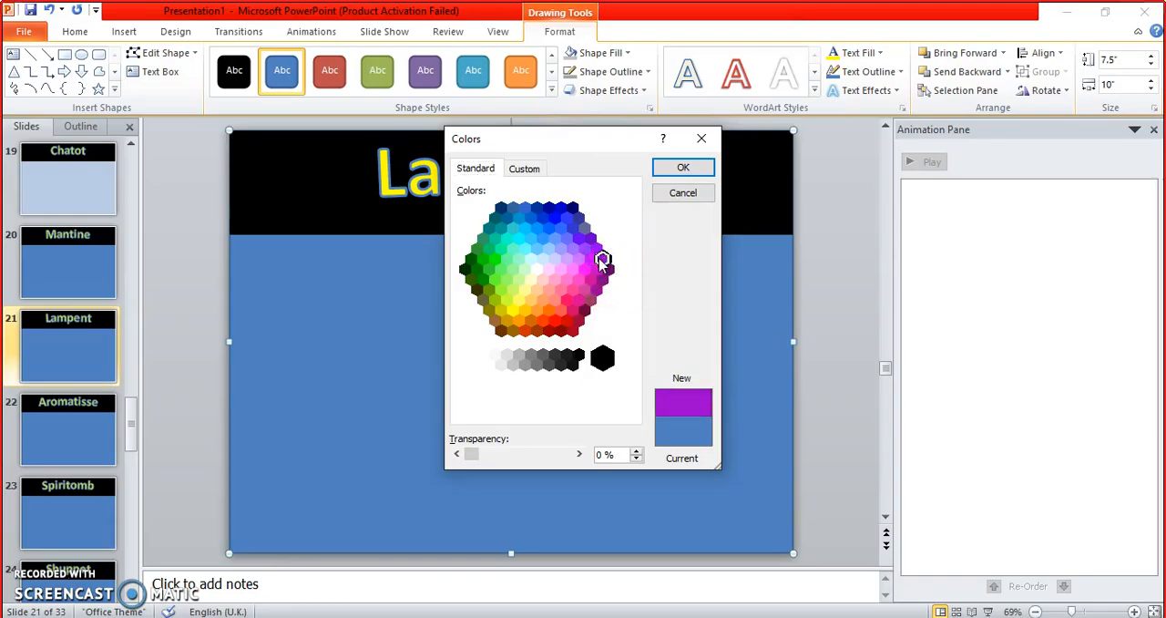
pyautogui.click(683, 167)
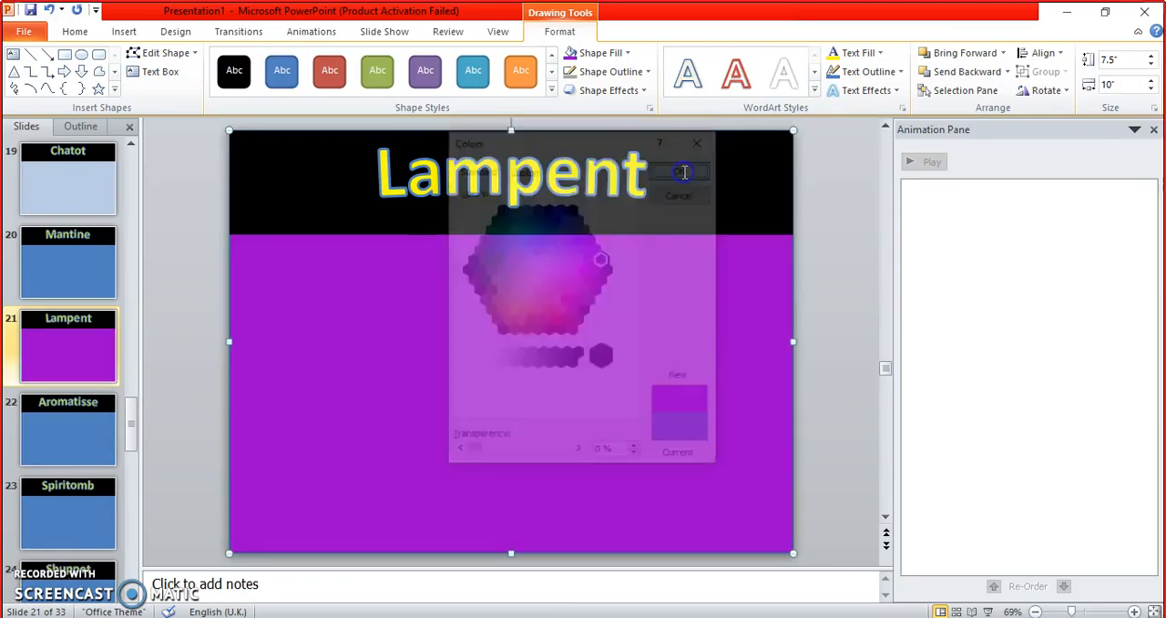
pyautogui.click(607, 71)
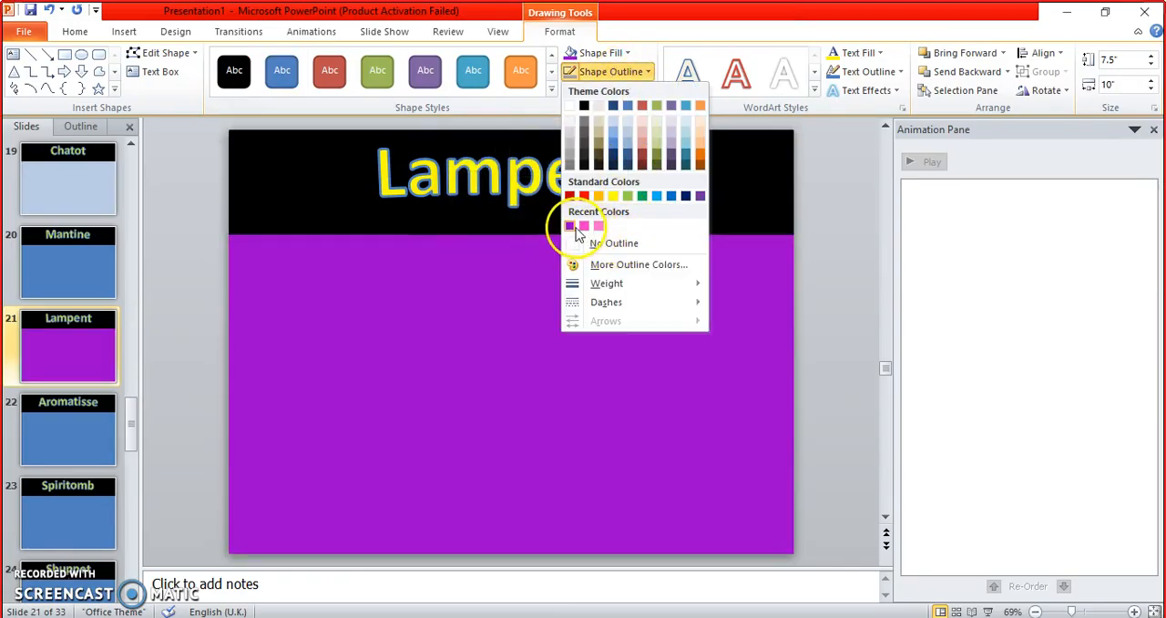
# Step: Darken the body shape's fill to a deeper plum purple using More Fill Colors
pyautogui.click(596, 52)
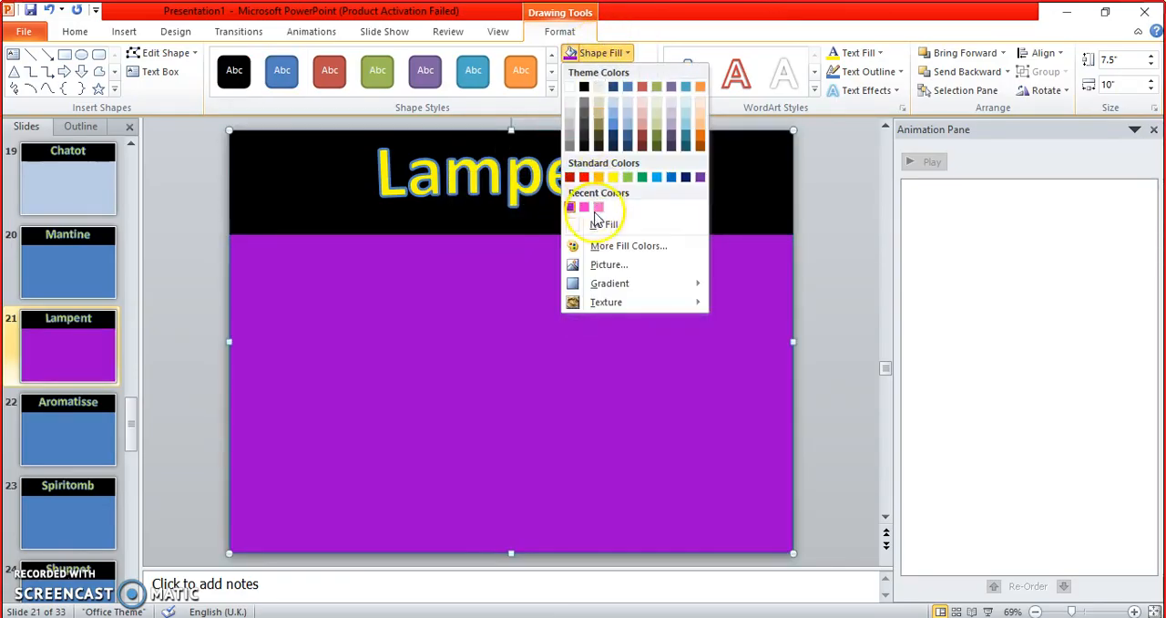
pyautogui.click(628, 245)
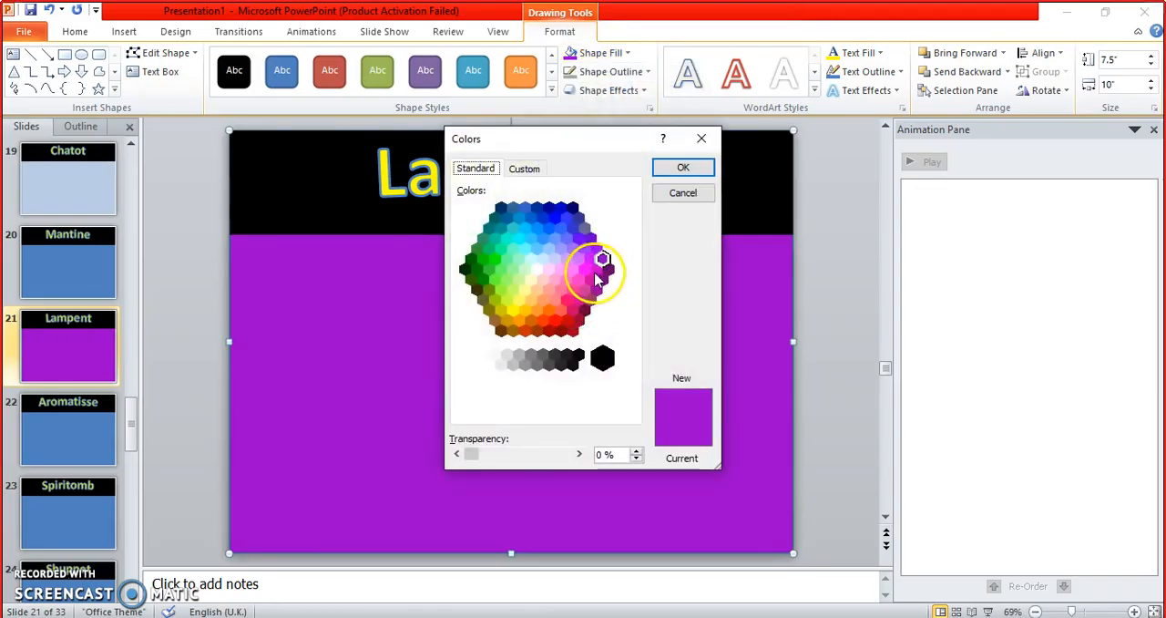
pyautogui.click(597, 269)
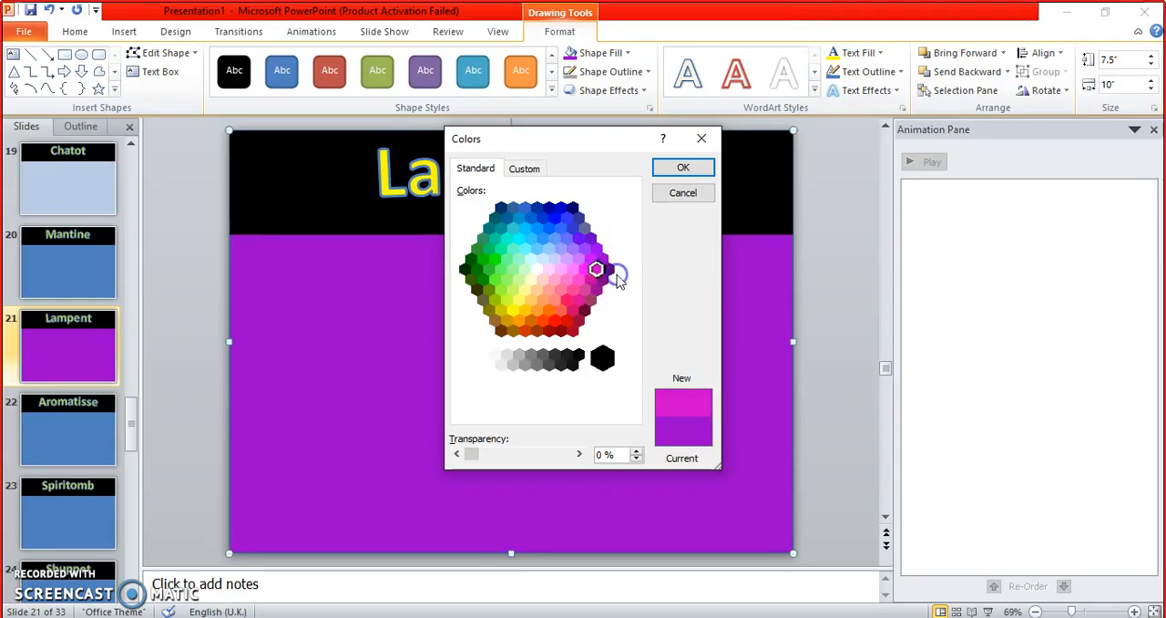
pyautogui.click(608, 272)
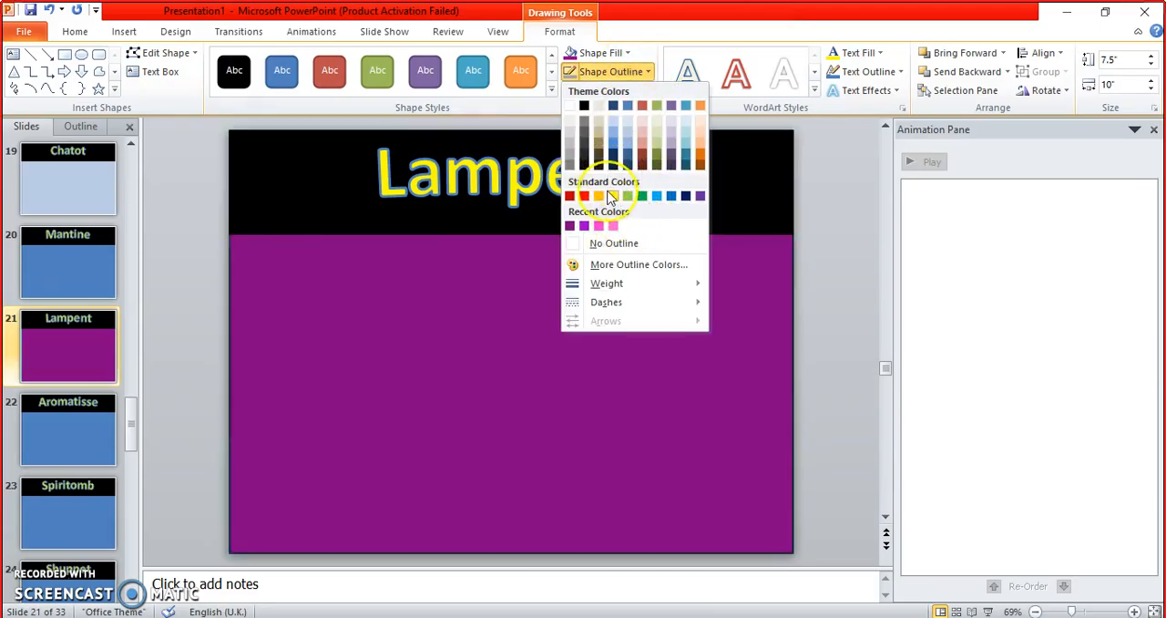
# Step: Set the body shape's outline to a purple from the standard colour grid
pyautogui.click(639, 264)
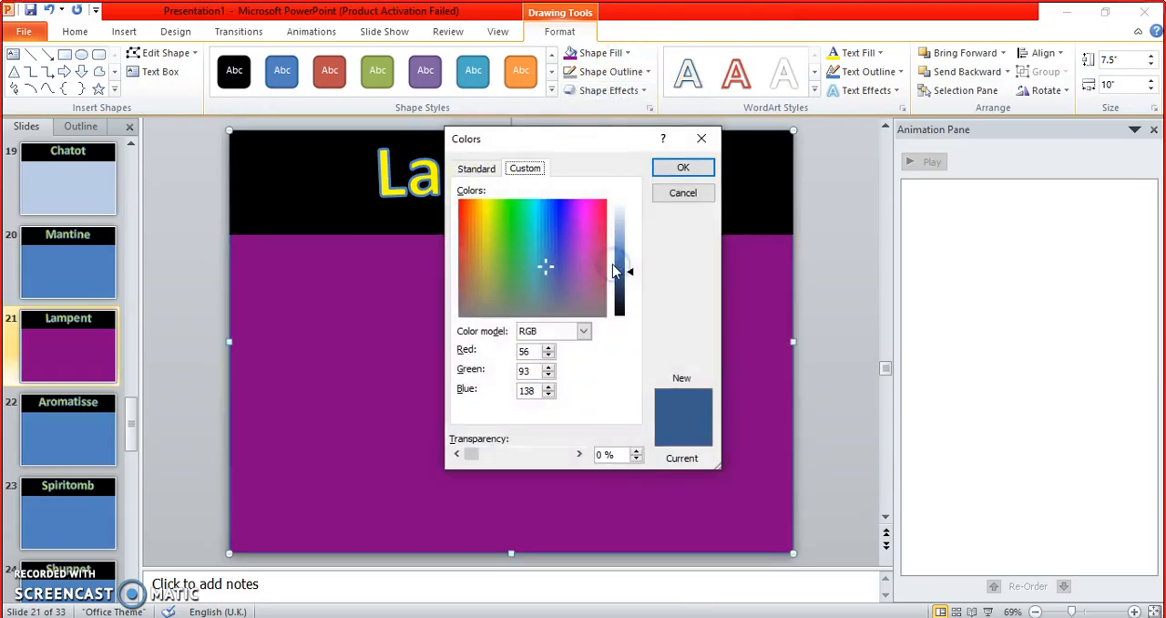
pyautogui.click(476, 168)
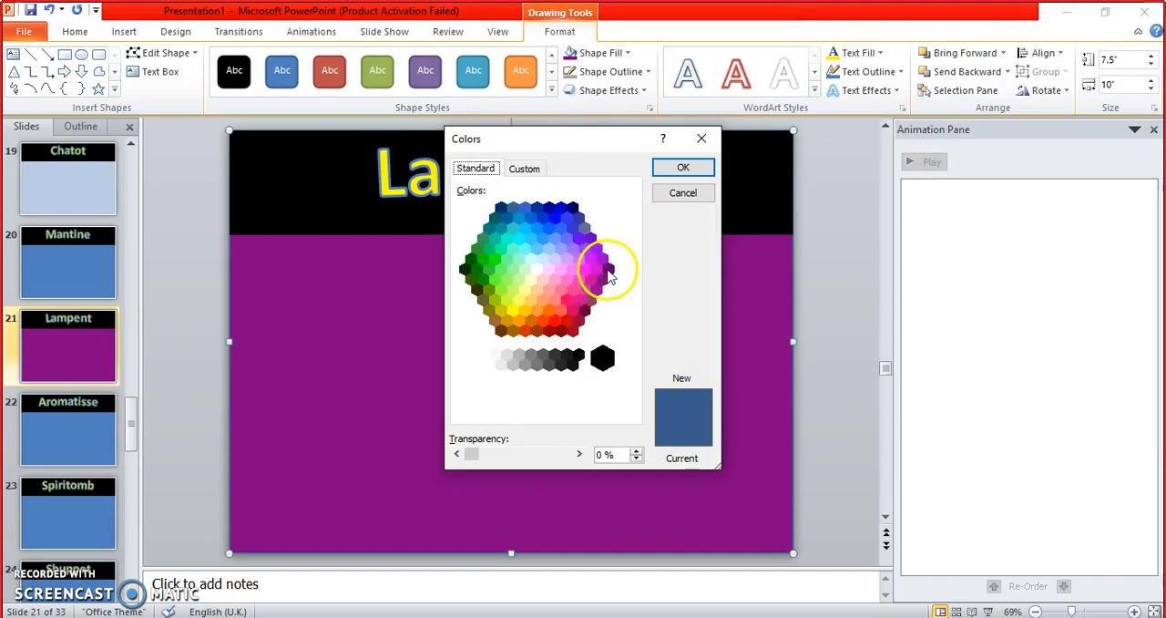
pyautogui.click(683, 167)
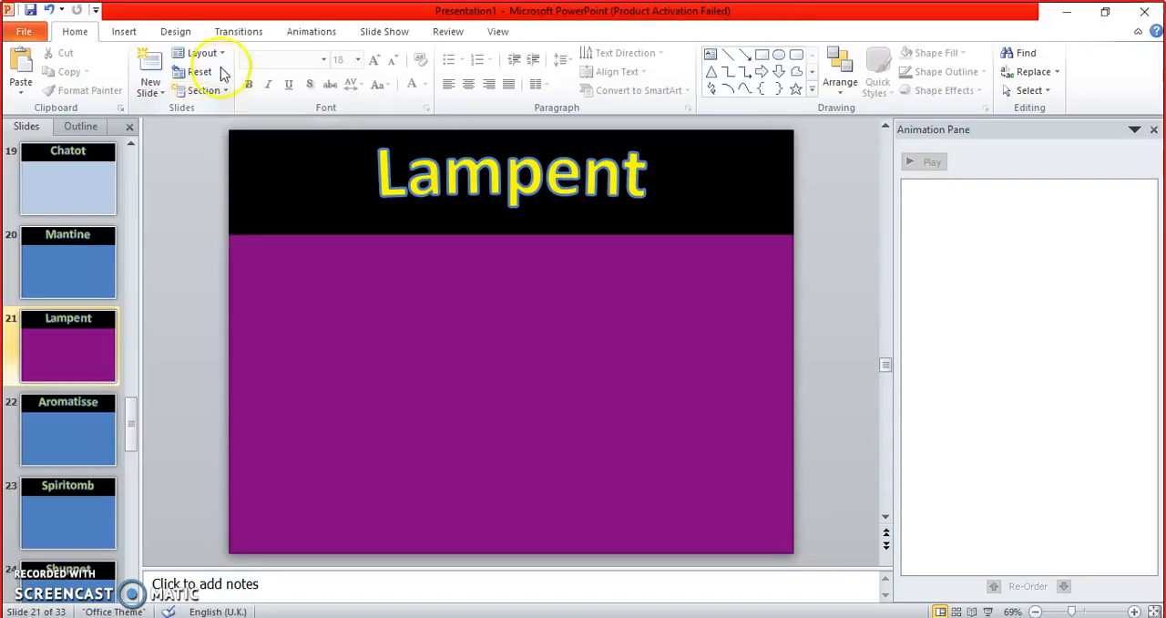
pyautogui.moveTo(201, 52)
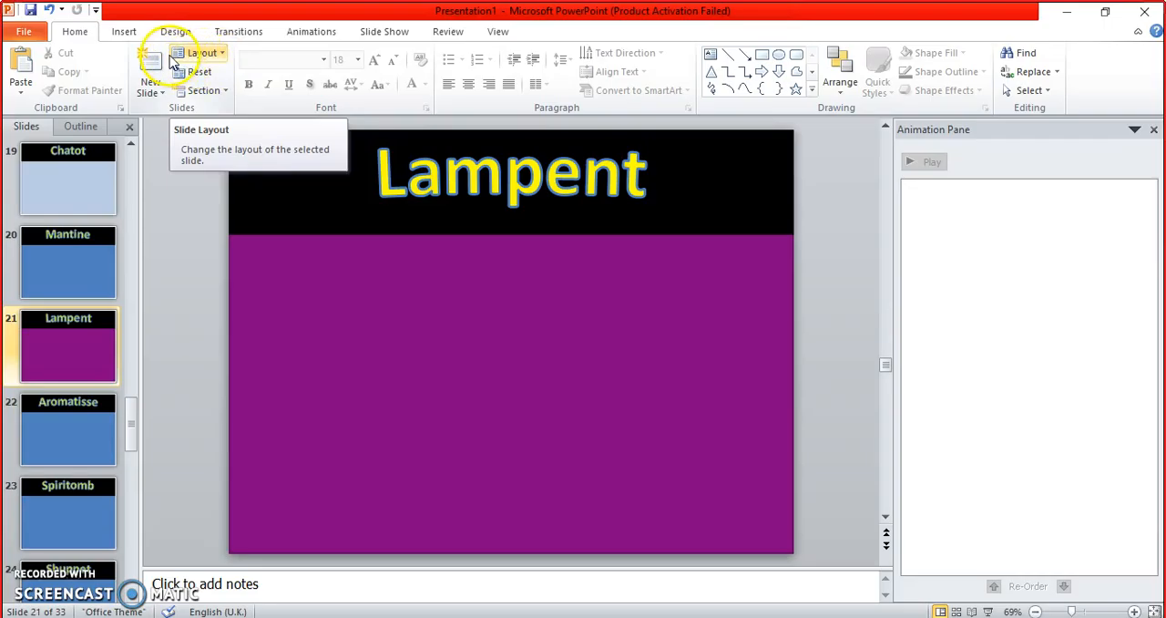
pyautogui.moveTo(150, 74)
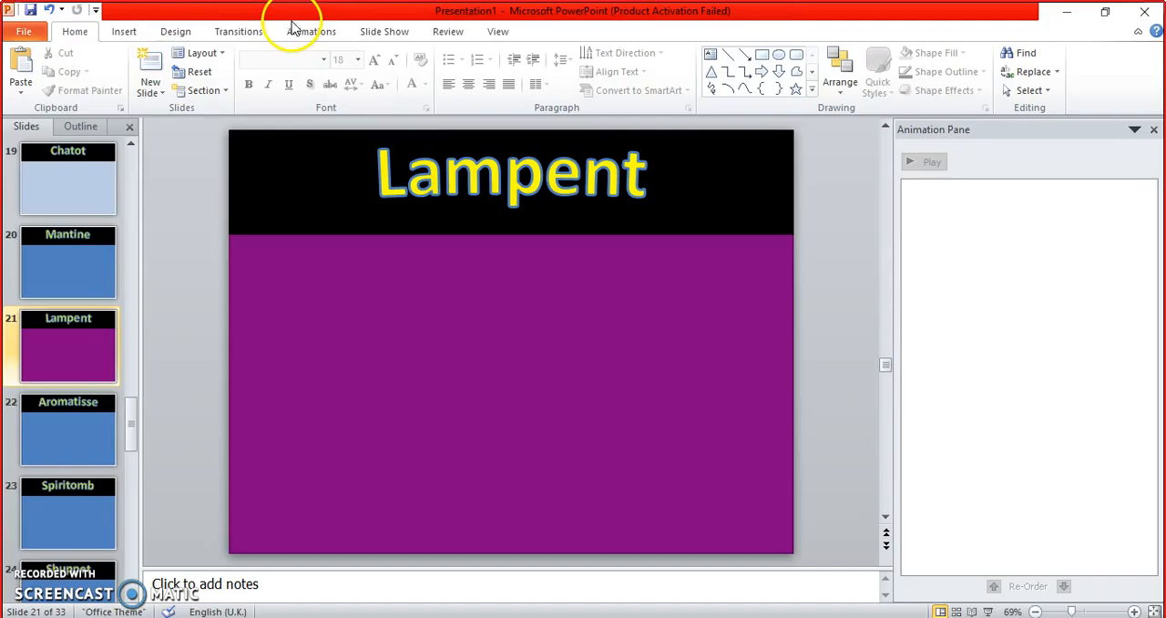
pyautogui.moveTo(232, 26)
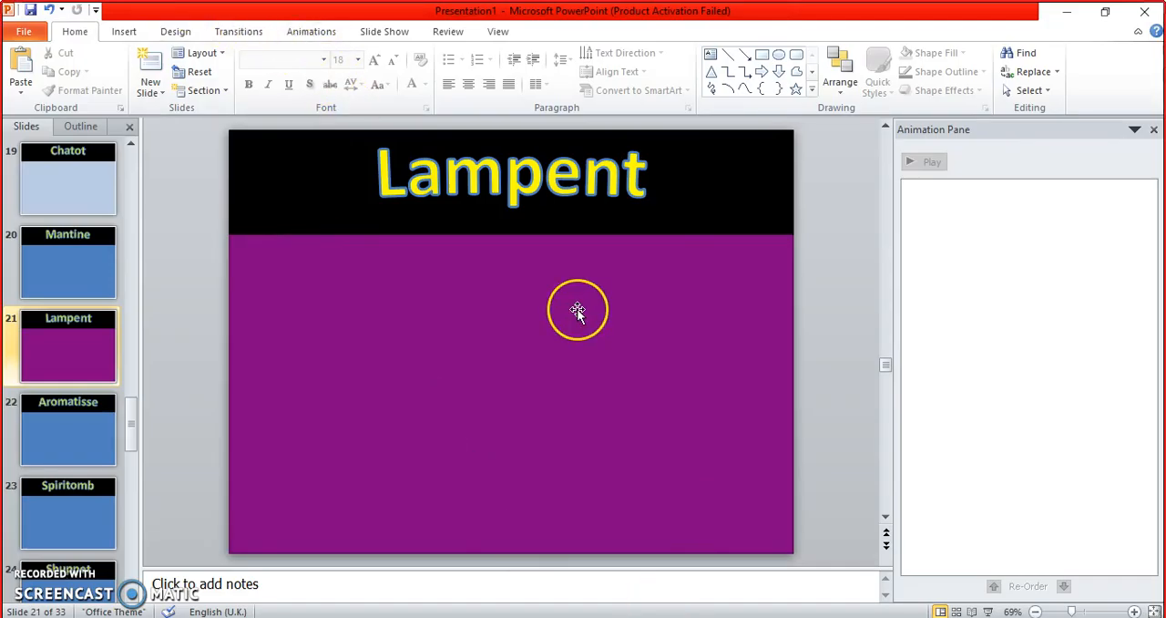
pyautogui.moveTo(668, 360)
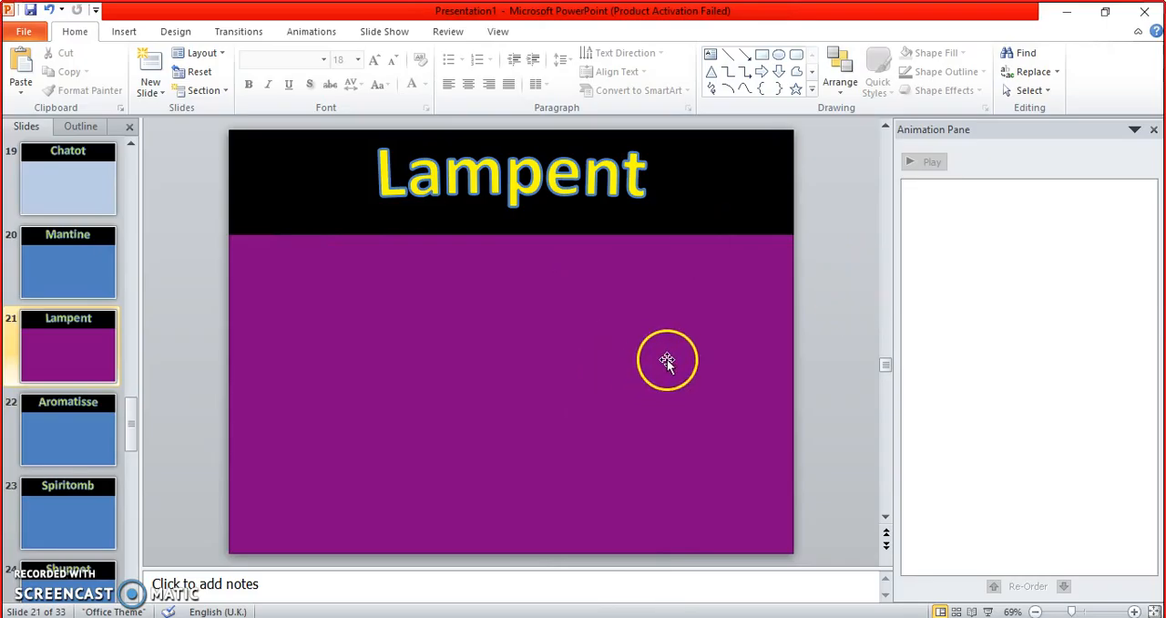
pyautogui.moveTo(471, 296)
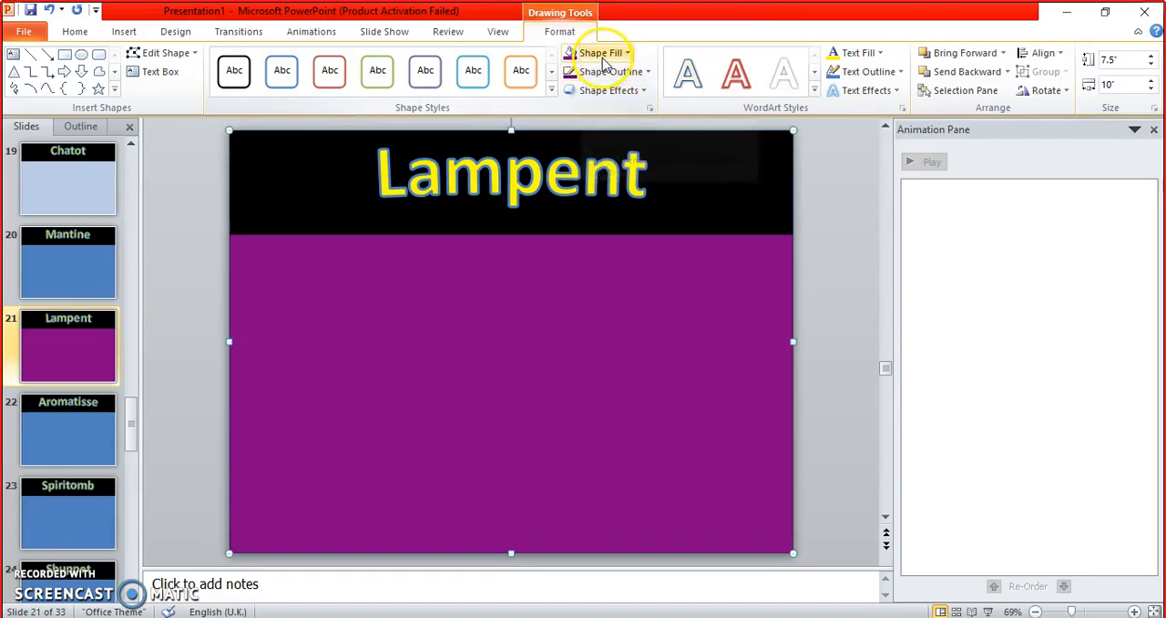
# Step: Open the Shape Fill palette to choose a darker purple for the Lampent body
pyautogui.click(599, 52)
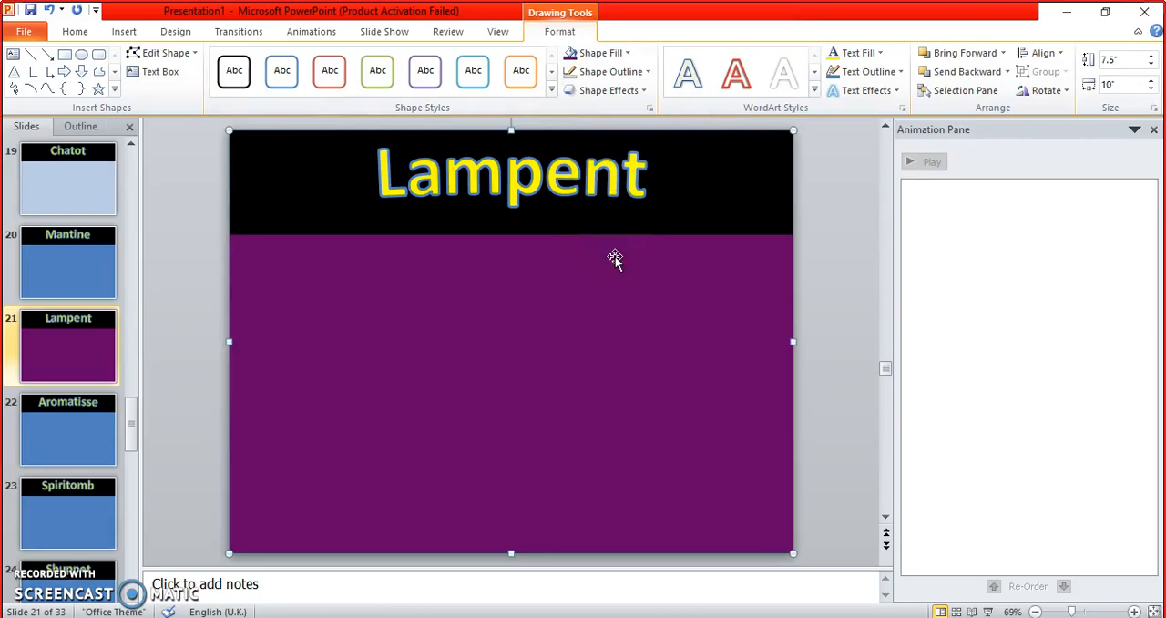
# Step: Change the body shape's outline from black to purple via More Outline Colors
pyautogui.click(604, 71)
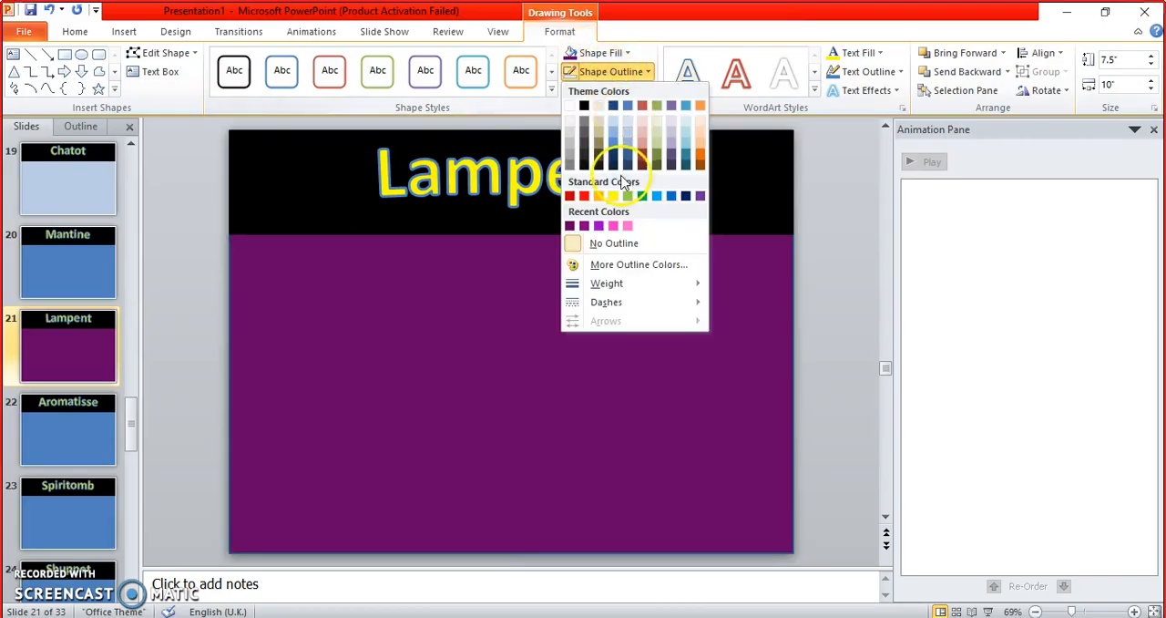
pyautogui.click(638, 265)
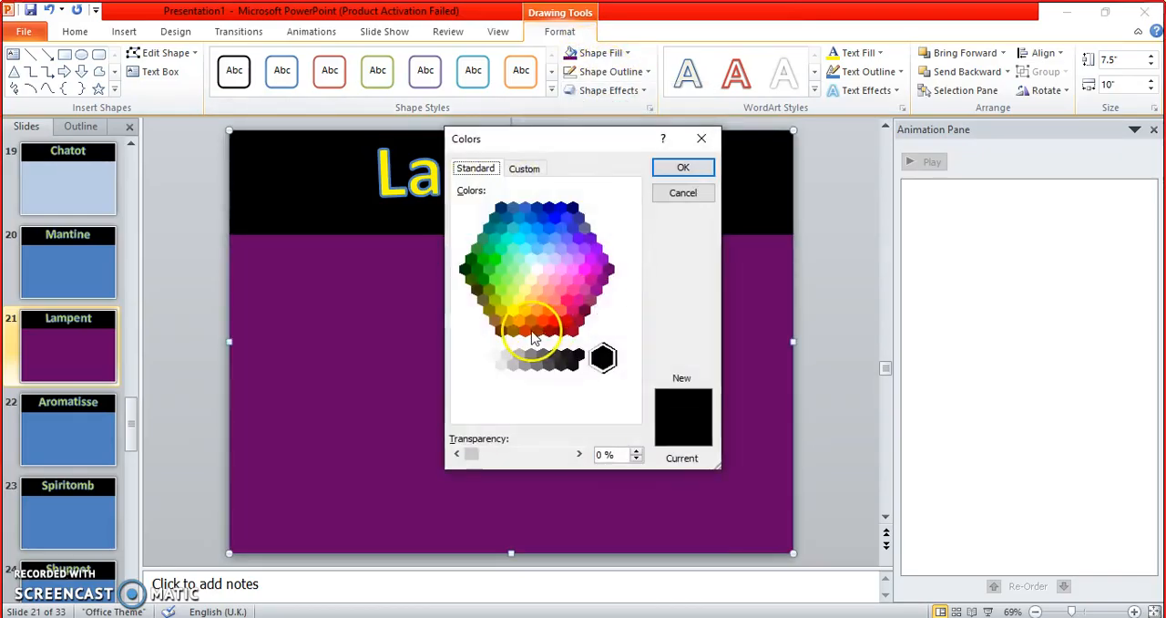
pyautogui.click(585, 308)
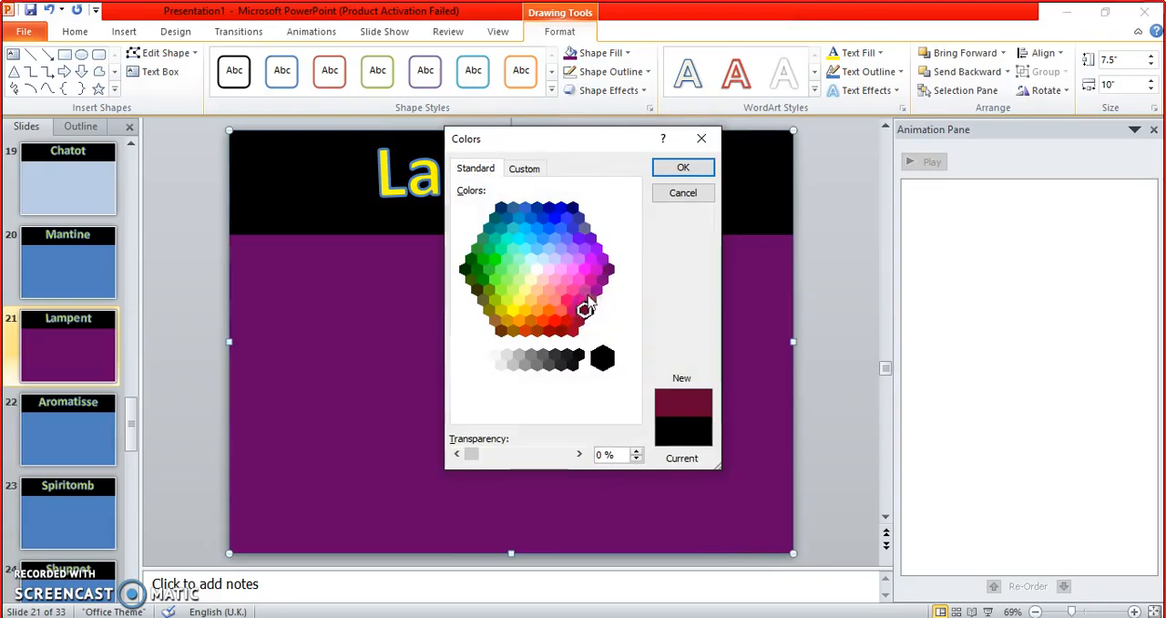
pyautogui.click(604, 279)
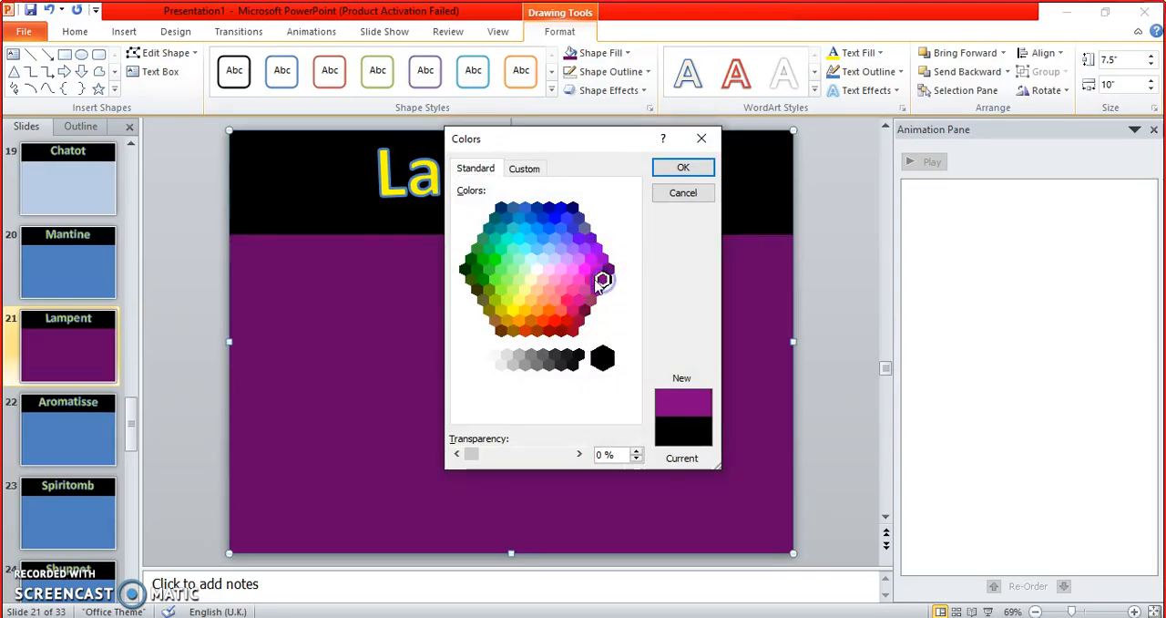
pyautogui.click(604, 258)
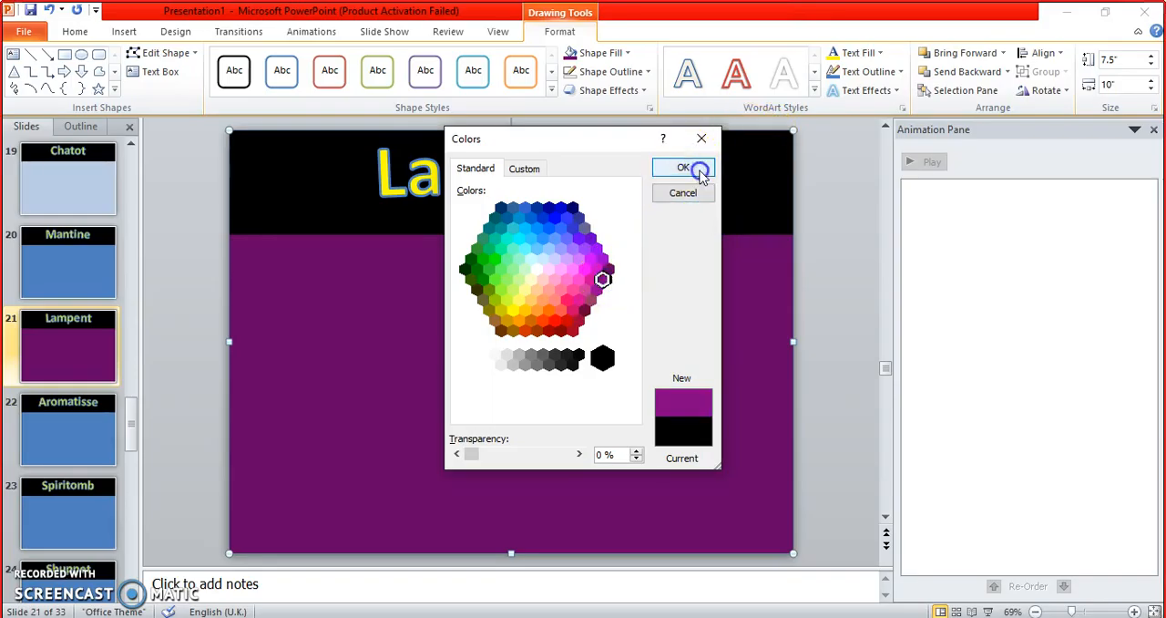
pyautogui.click(681, 167)
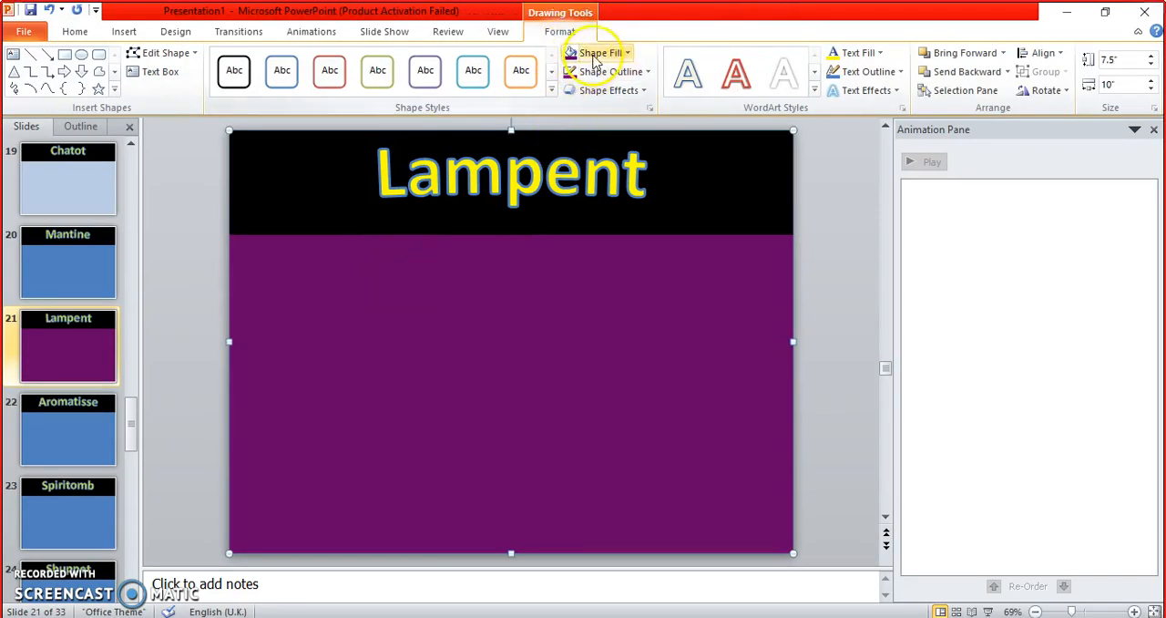
# Step: Fill the Lampent body with a muted greyish Purple, Accent 4 darker shade
pyautogui.click(600, 51)
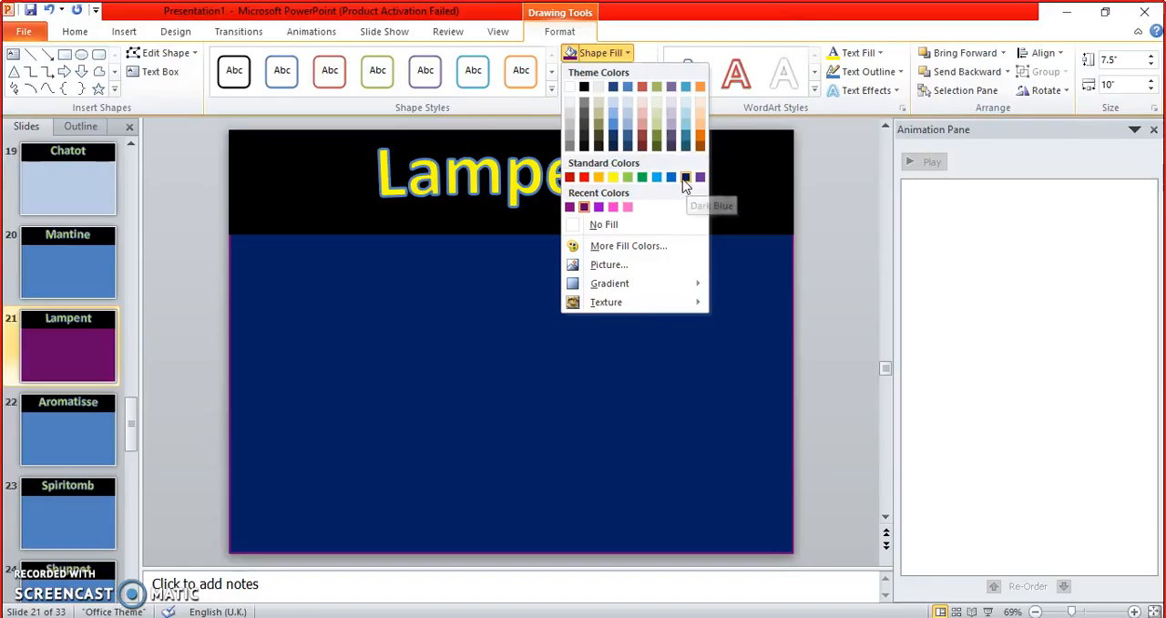
pyautogui.click(673, 137)
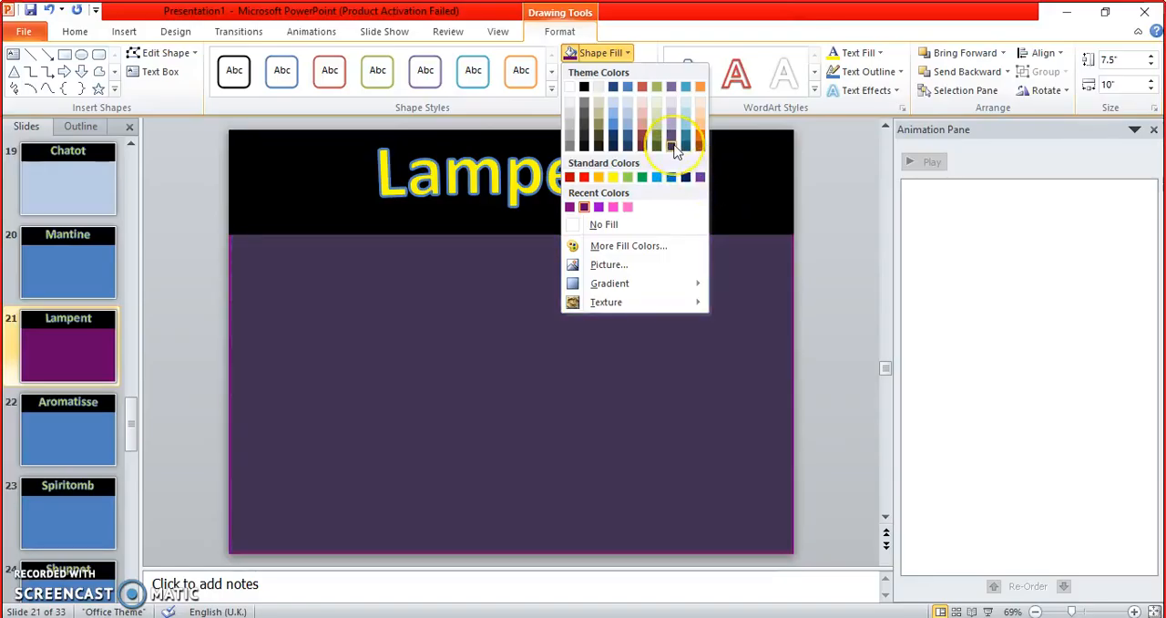
pyautogui.moveTo(671, 146)
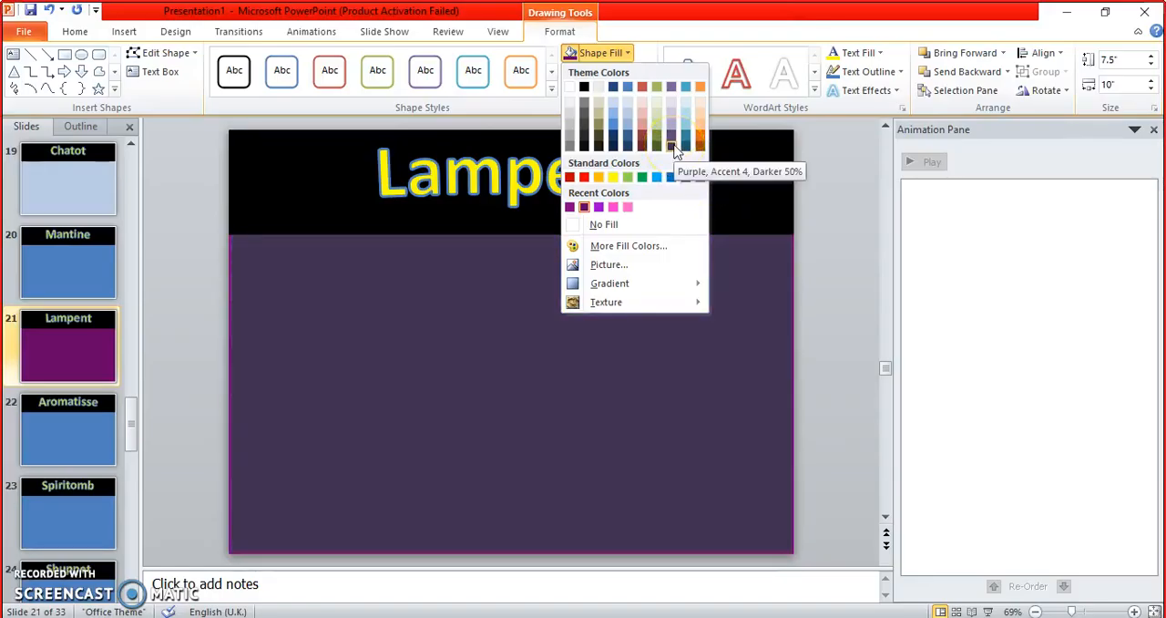
pyautogui.click(670, 146)
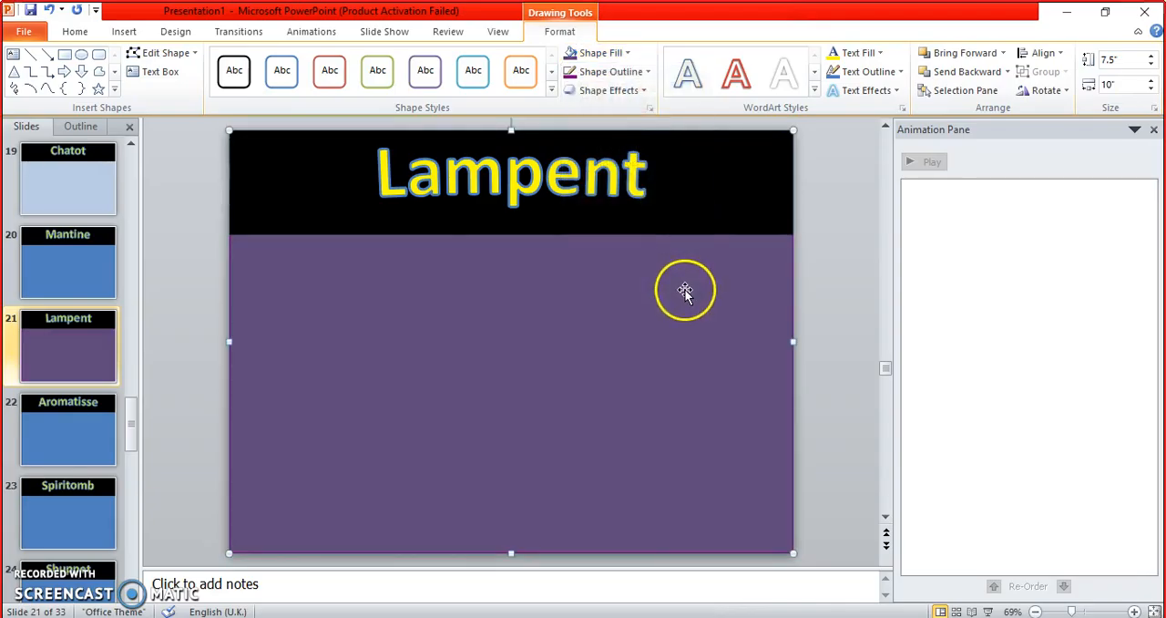
pyautogui.click(599, 52)
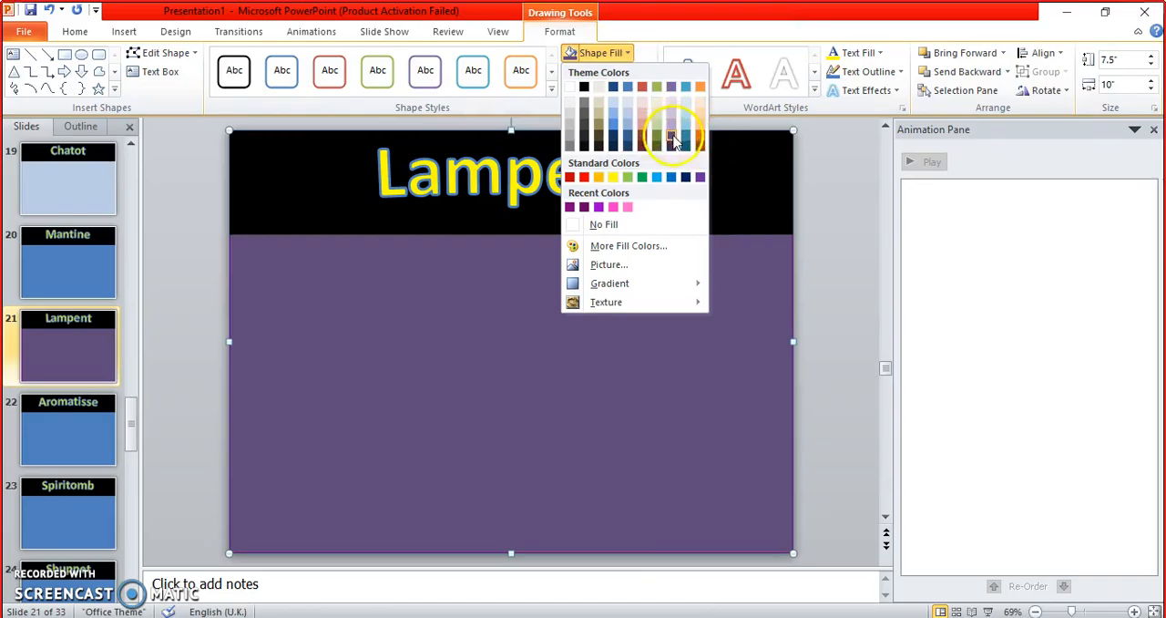
pyautogui.click(606, 71)
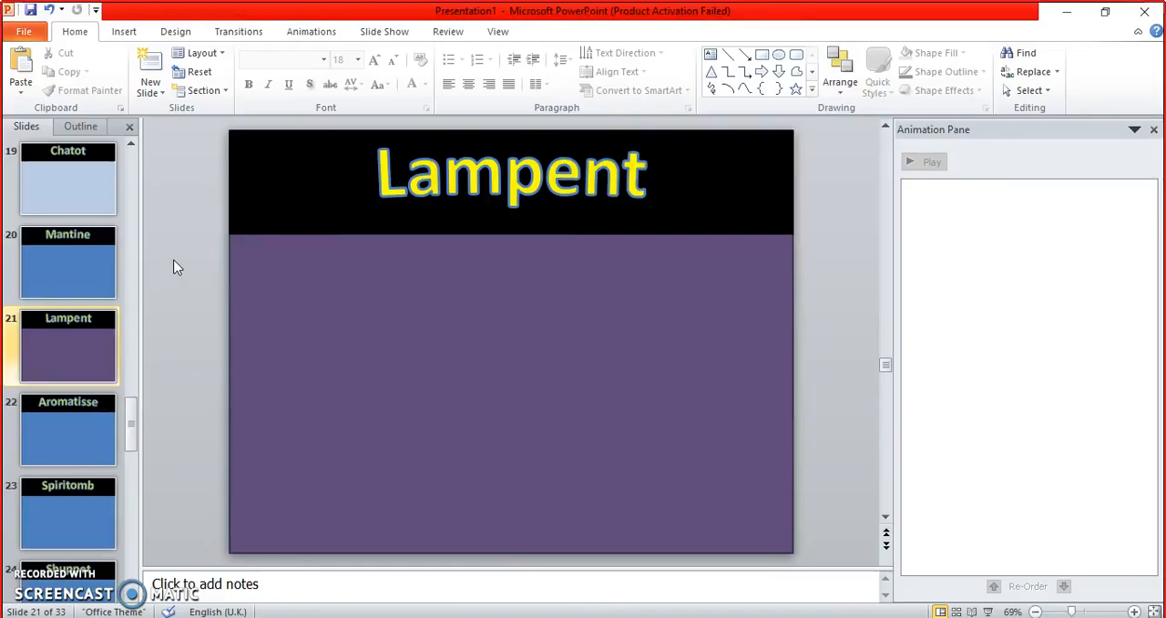
pyautogui.moveTo(179, 254)
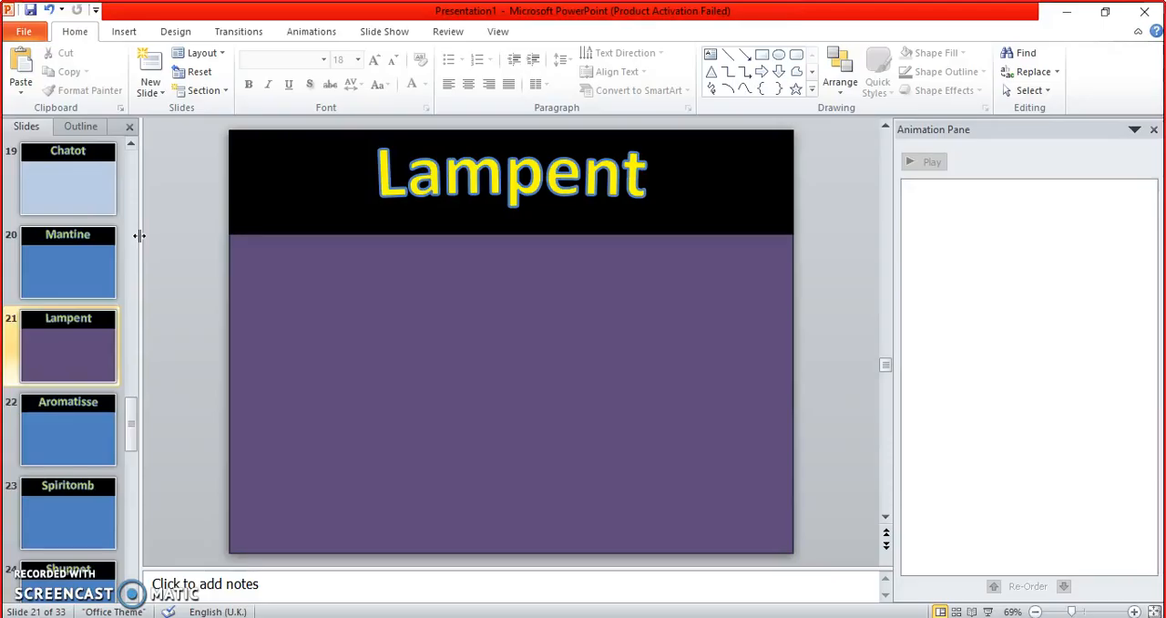
pyautogui.click(69, 428)
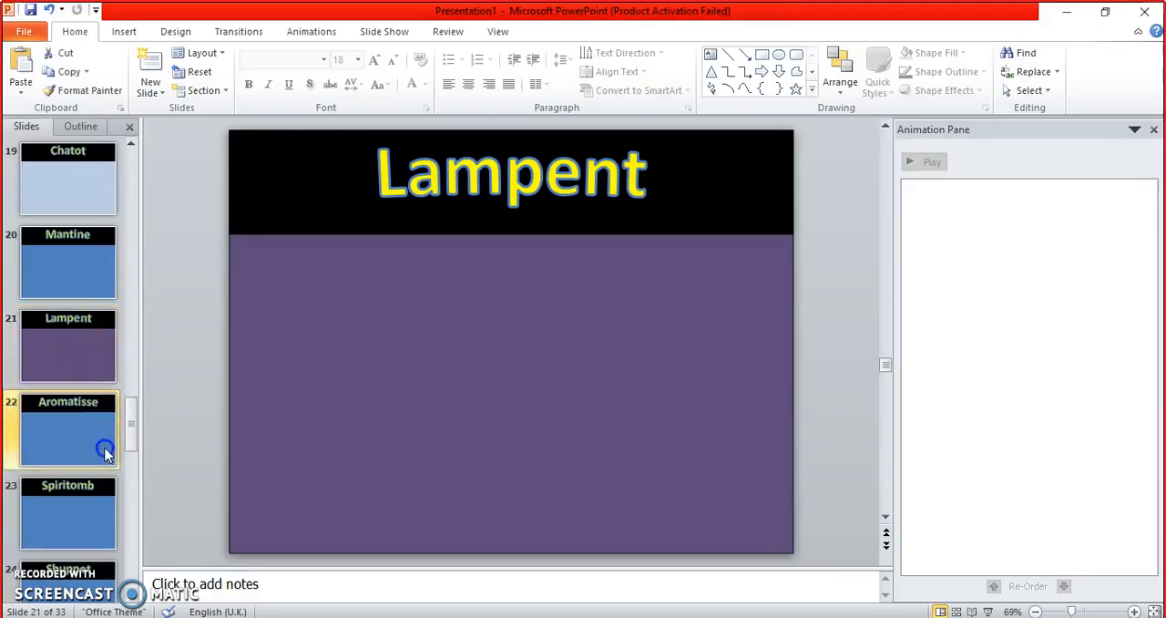
# Step: Go to the Aromatisse slide and fill its body shape with a pinkish hue
pyautogui.click(68, 428)
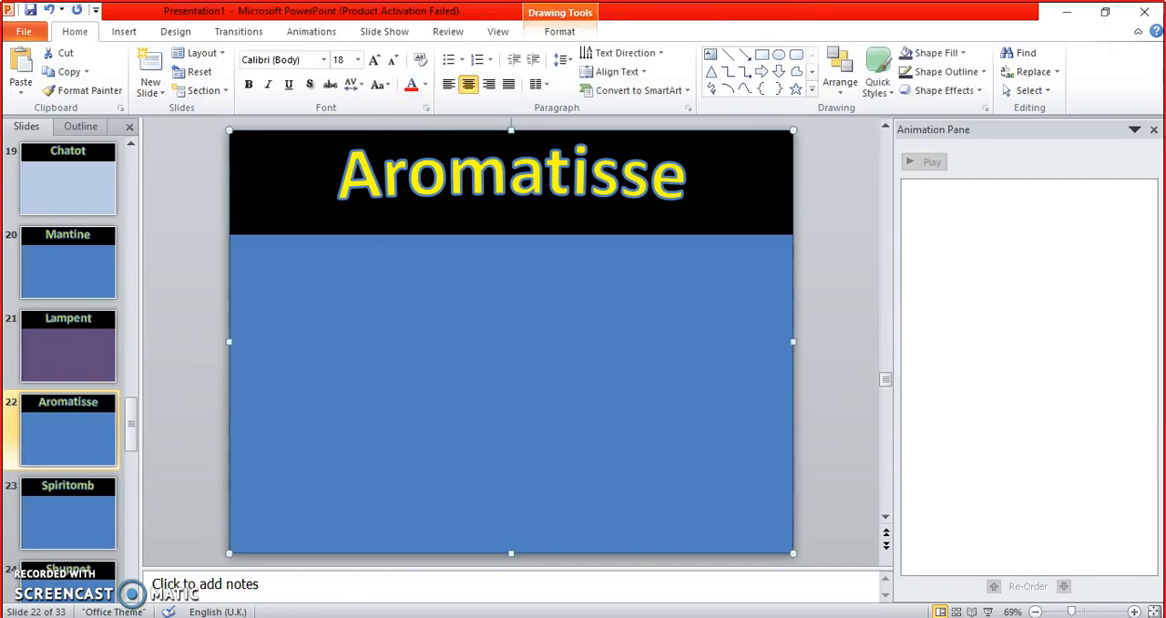
pyautogui.click(559, 31)
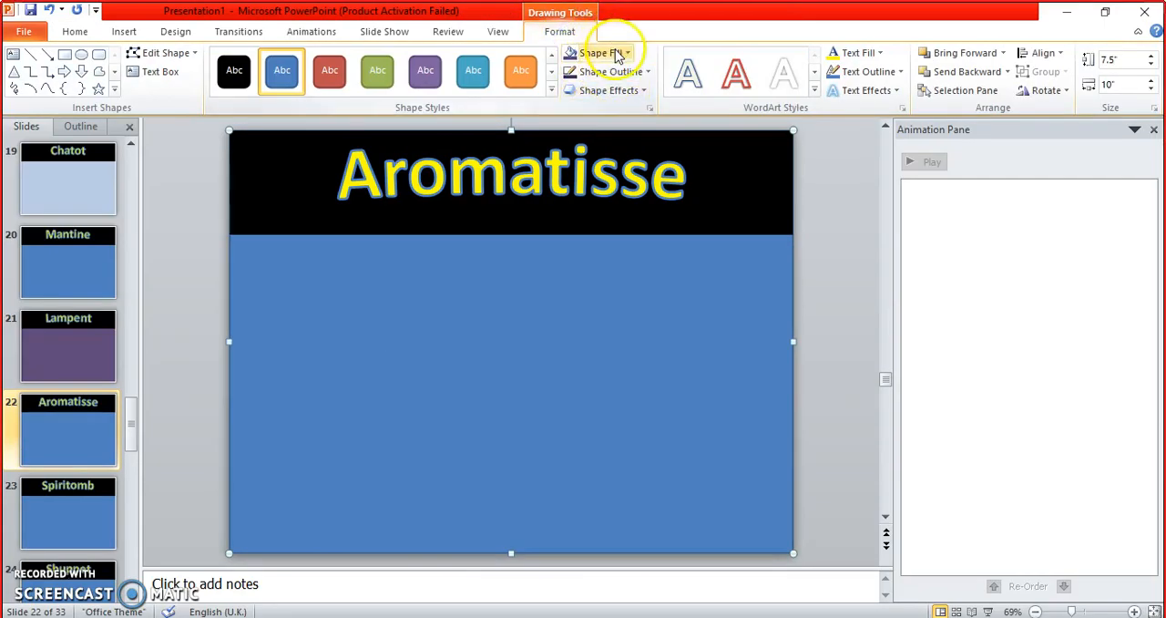
pyautogui.click(601, 52)
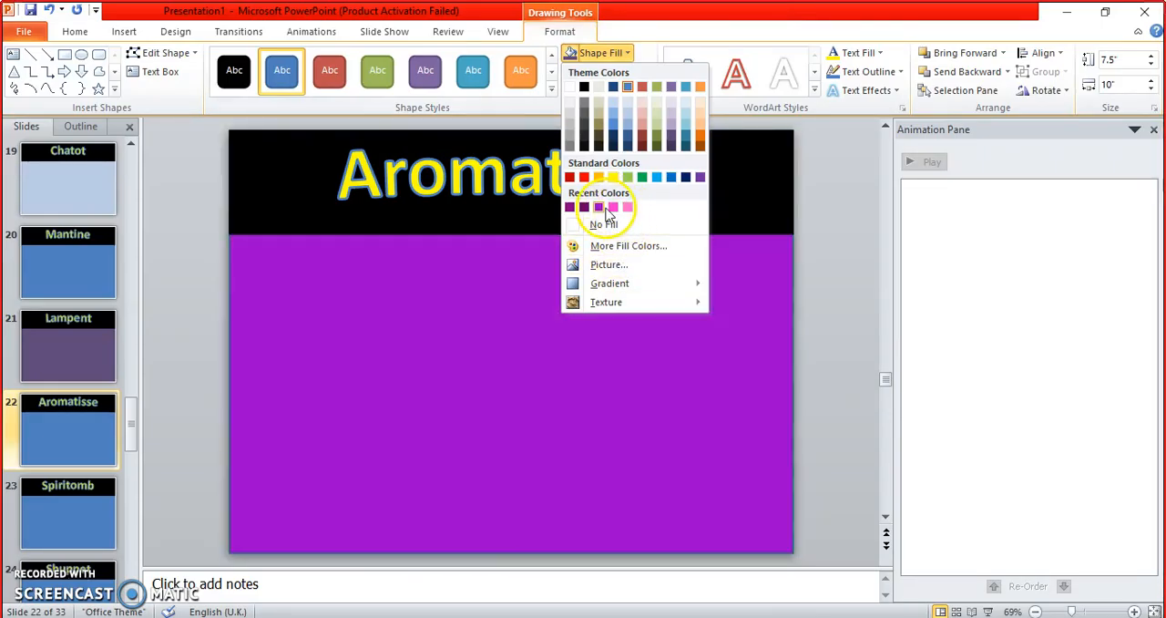
pyautogui.click(628, 206)
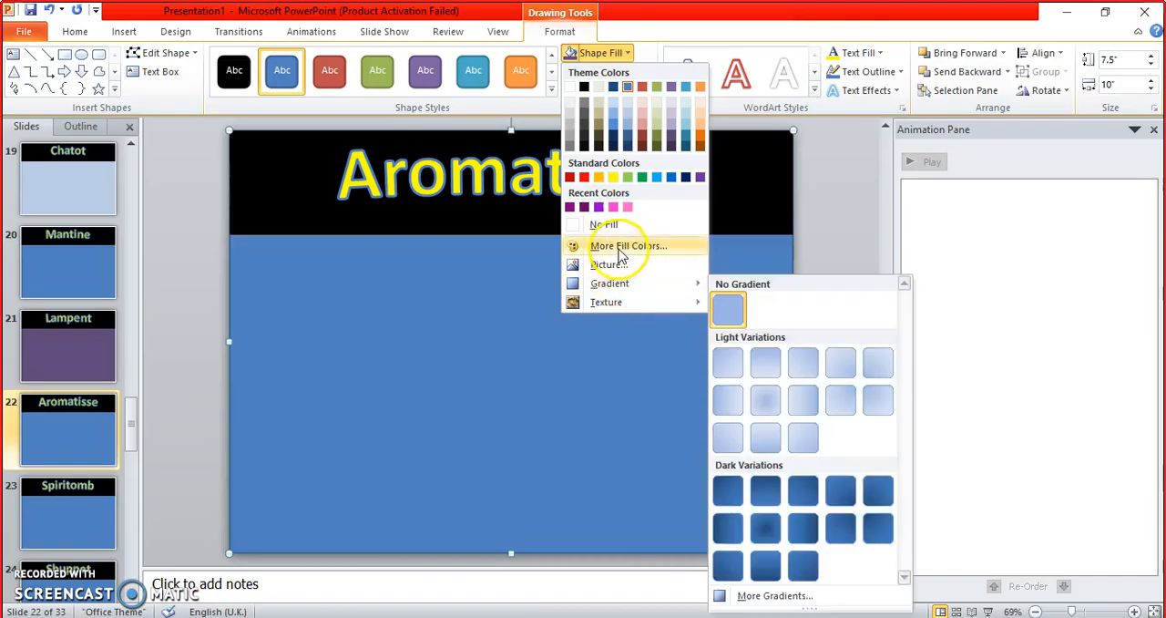
pyautogui.click(627, 245)
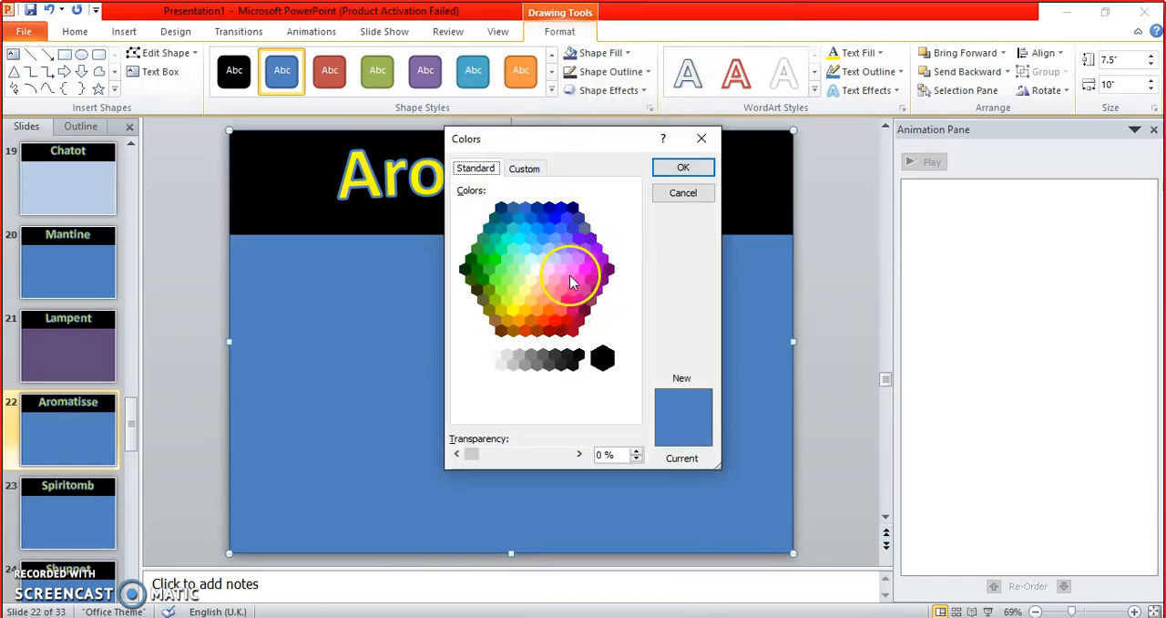
pyautogui.click(590, 264)
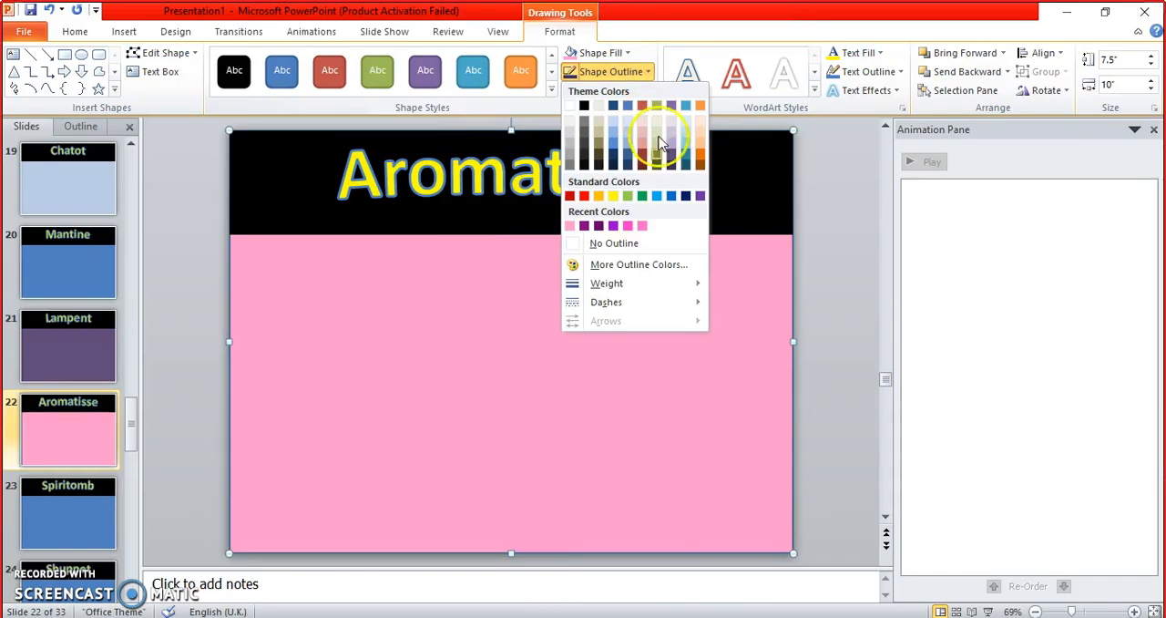
pyautogui.moveTo(607, 282)
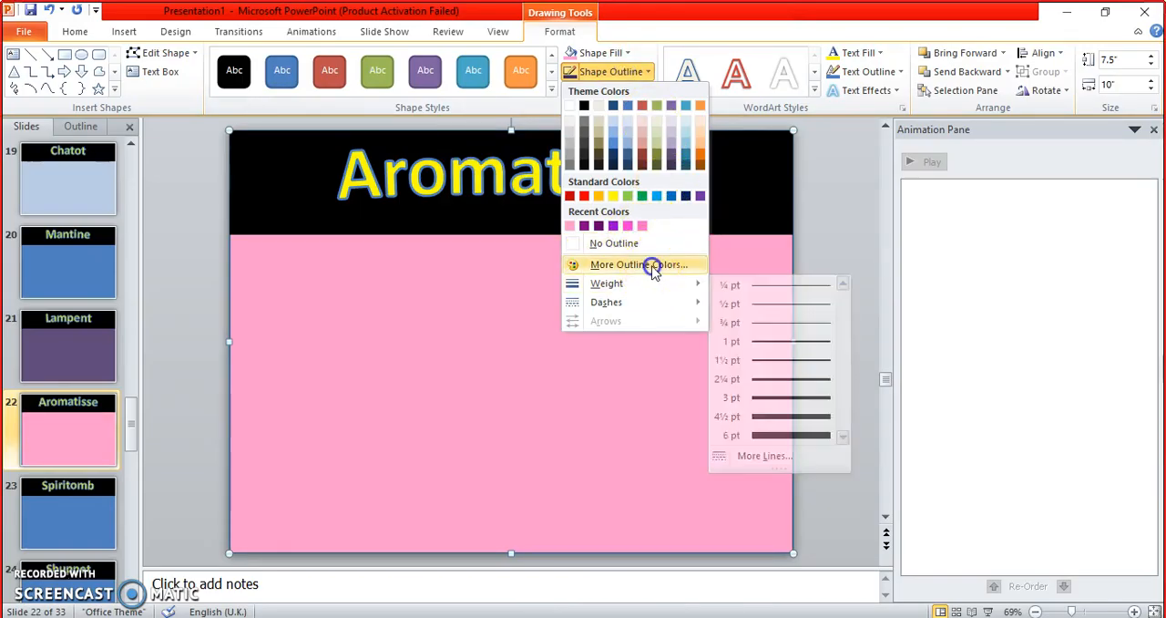
# Step: Give the Aromatisse body shape a pink outline matching its fill
pyautogui.click(639, 264)
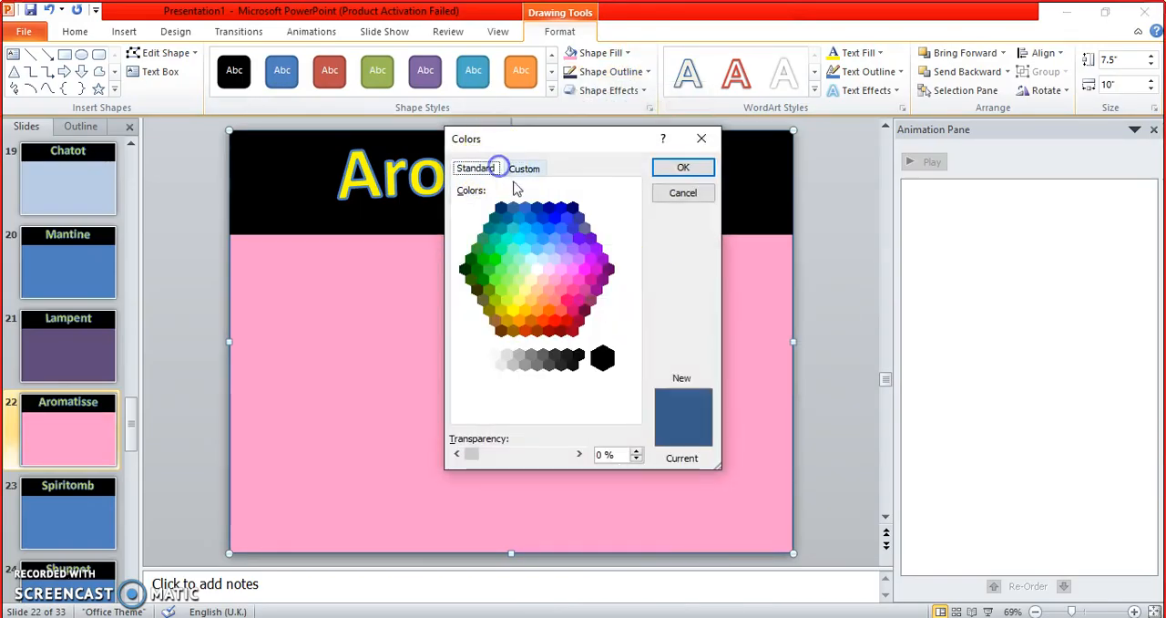
pyautogui.click(578, 280)
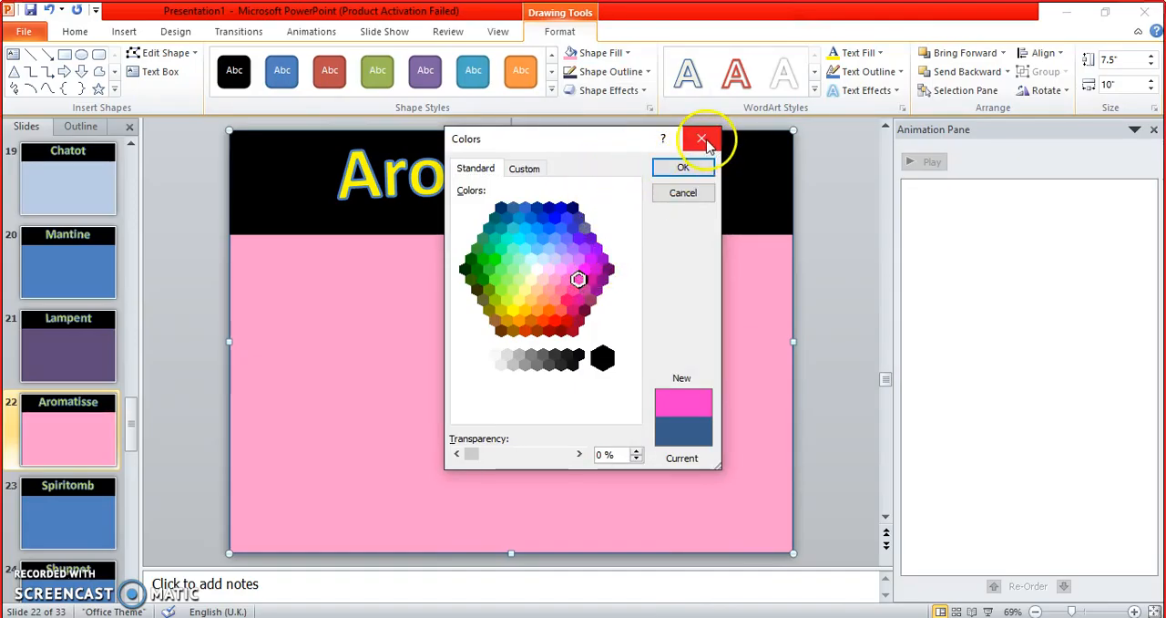
pyautogui.click(701, 139)
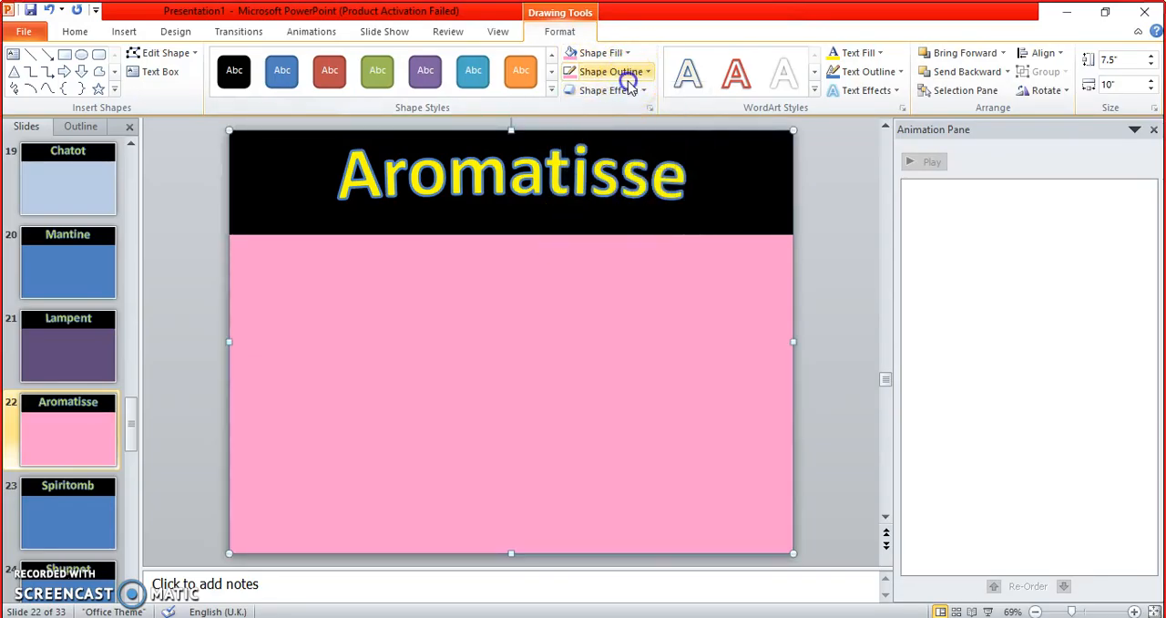
pyautogui.click(609, 71)
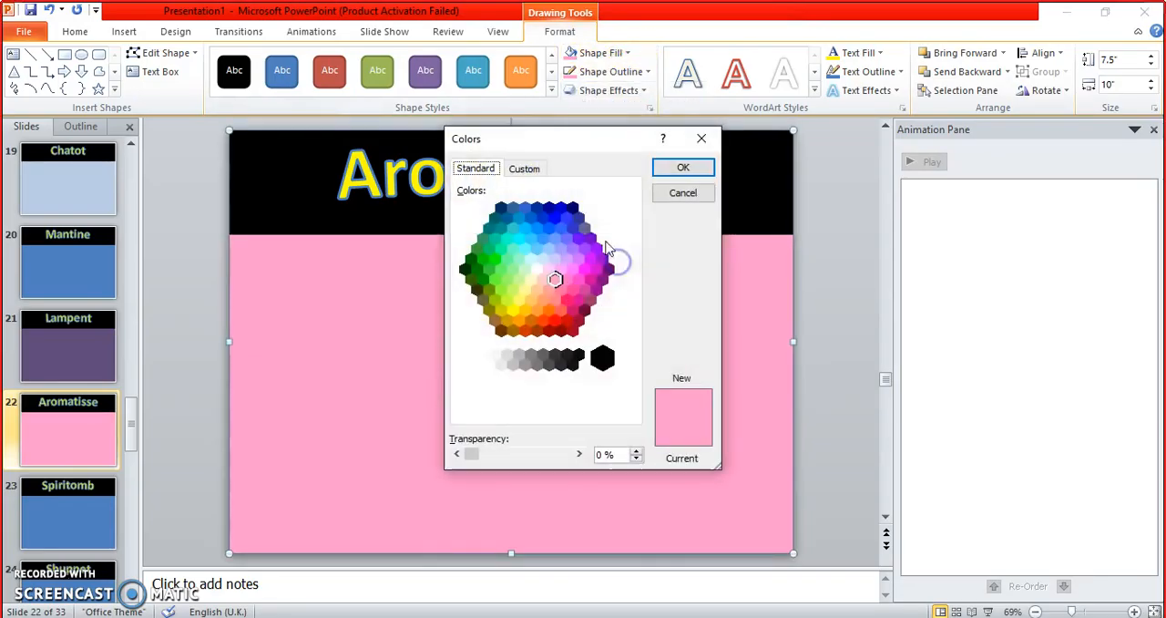
pyautogui.click(560, 290)
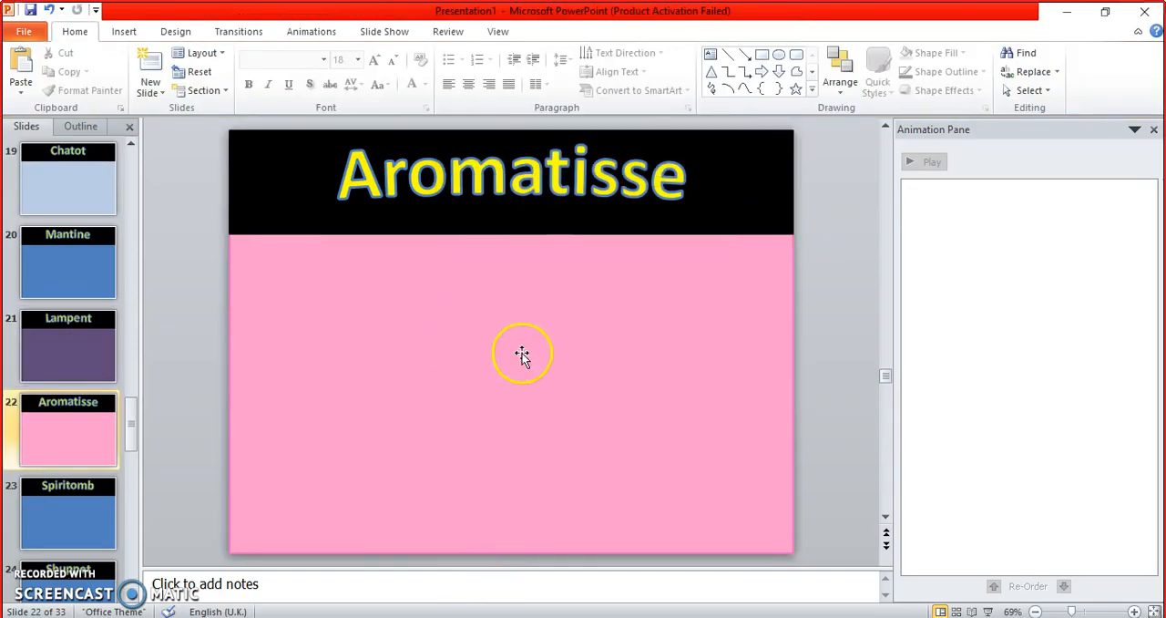
pyautogui.moveTo(570, 228)
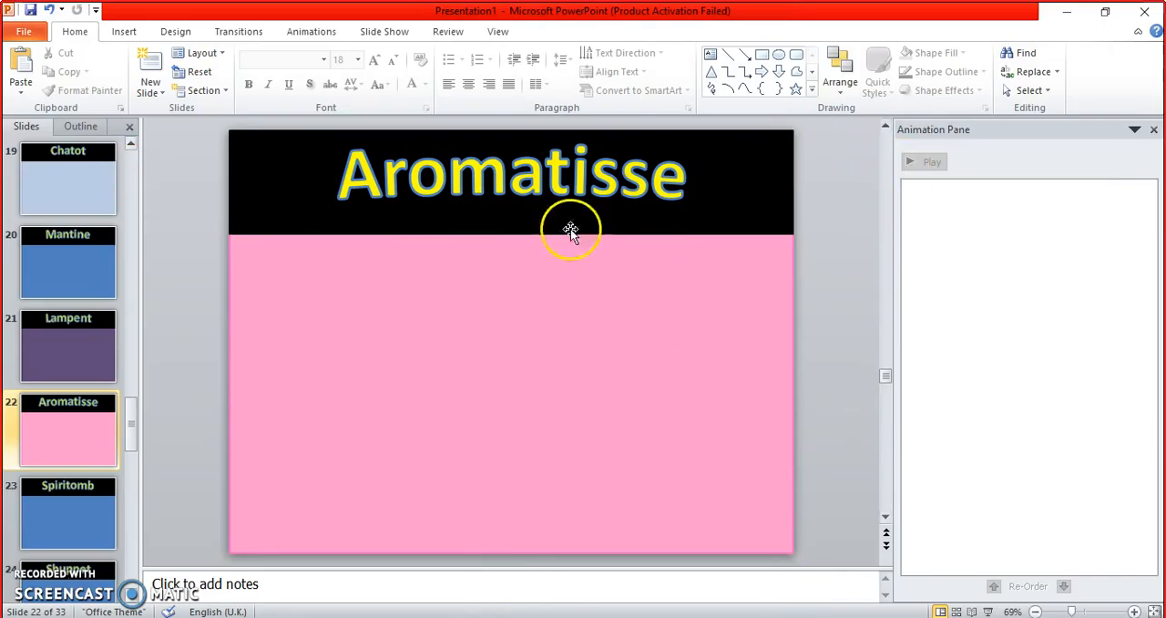
pyautogui.moveTo(325, 297)
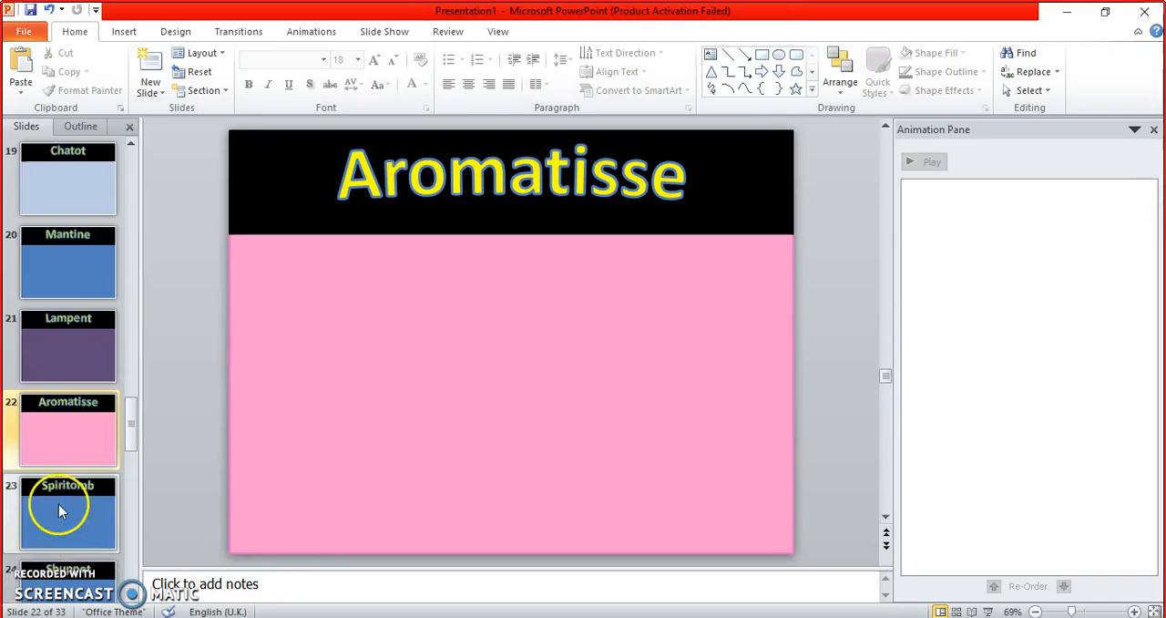
# Step: Open the Spiritomb slide (slide 23) with its blue body shape
pyautogui.click(67, 512)
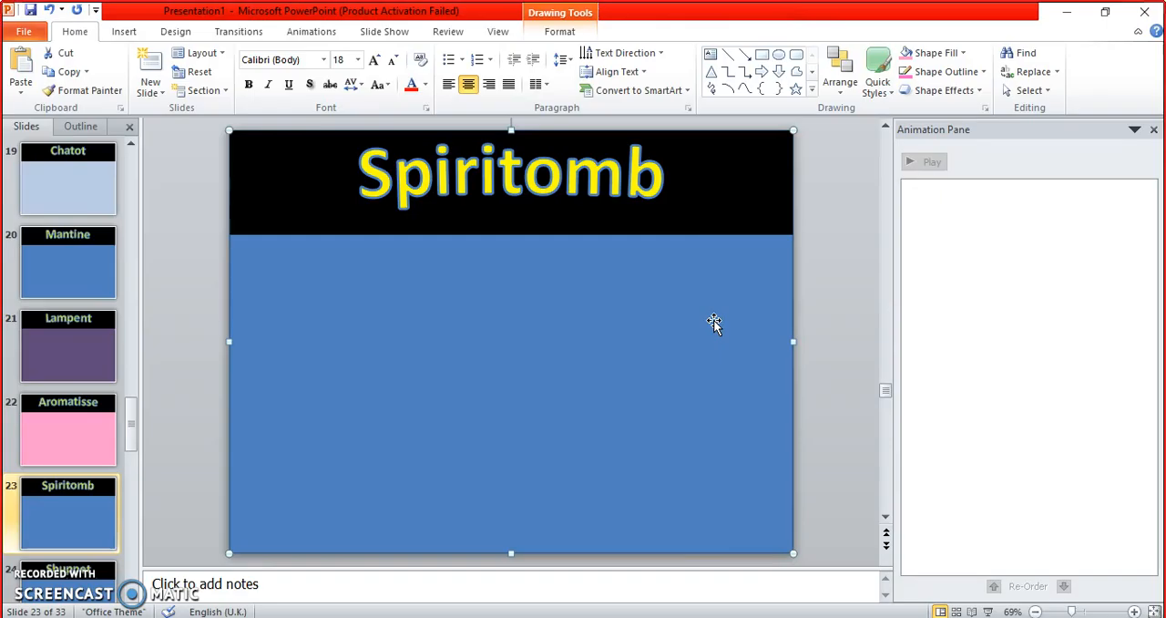
pyautogui.moveTo(546, 98)
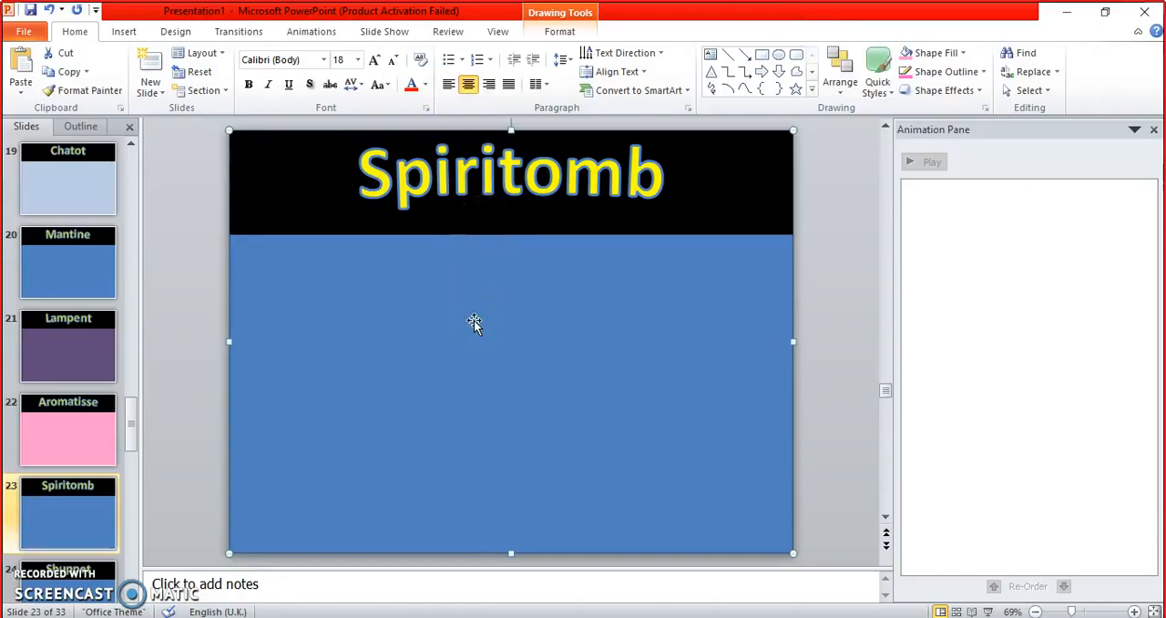
pyautogui.moveTo(462, 358)
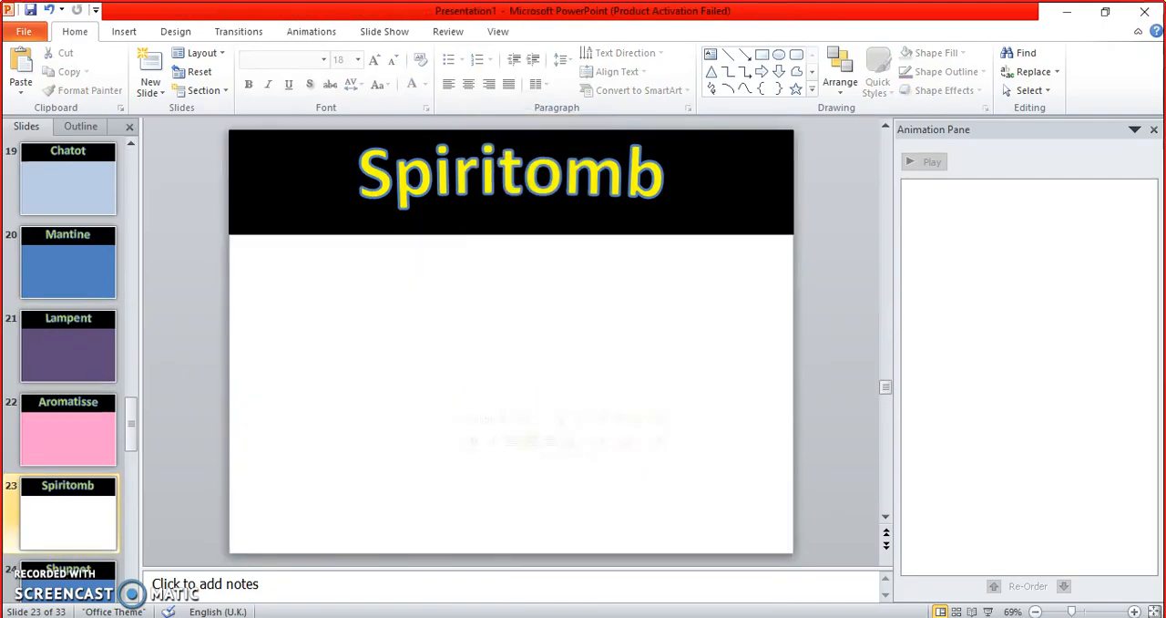
# Step: Paste the copied purple rectangle onto the Spiritomb slide using the destination theme
pyautogui.rightClick(510, 173)
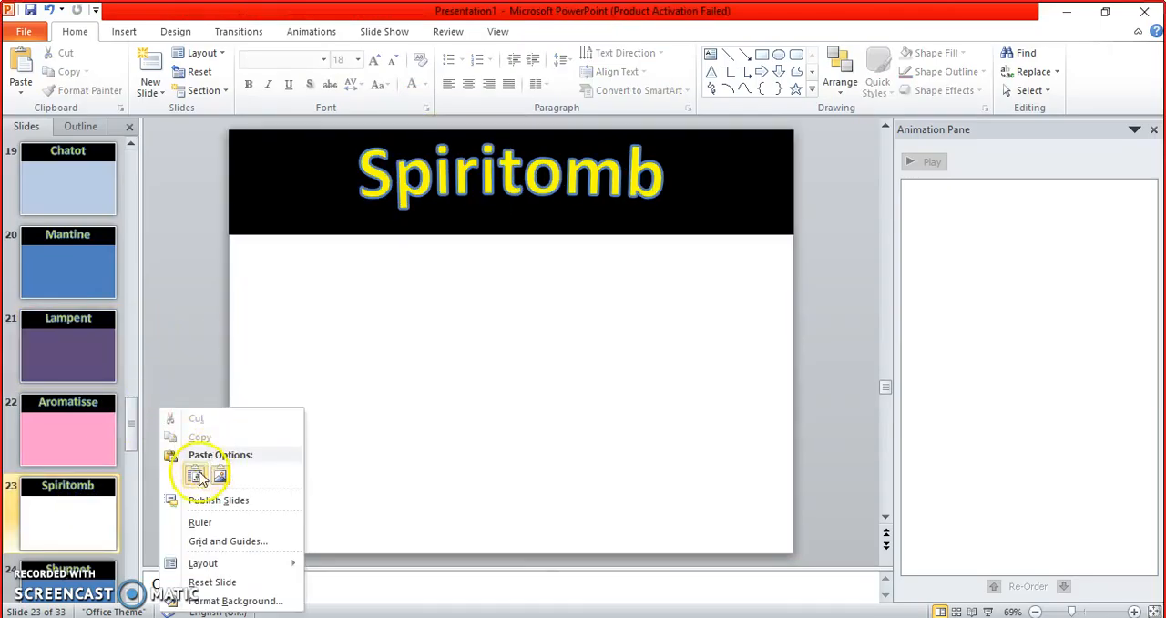
pyautogui.click(197, 474)
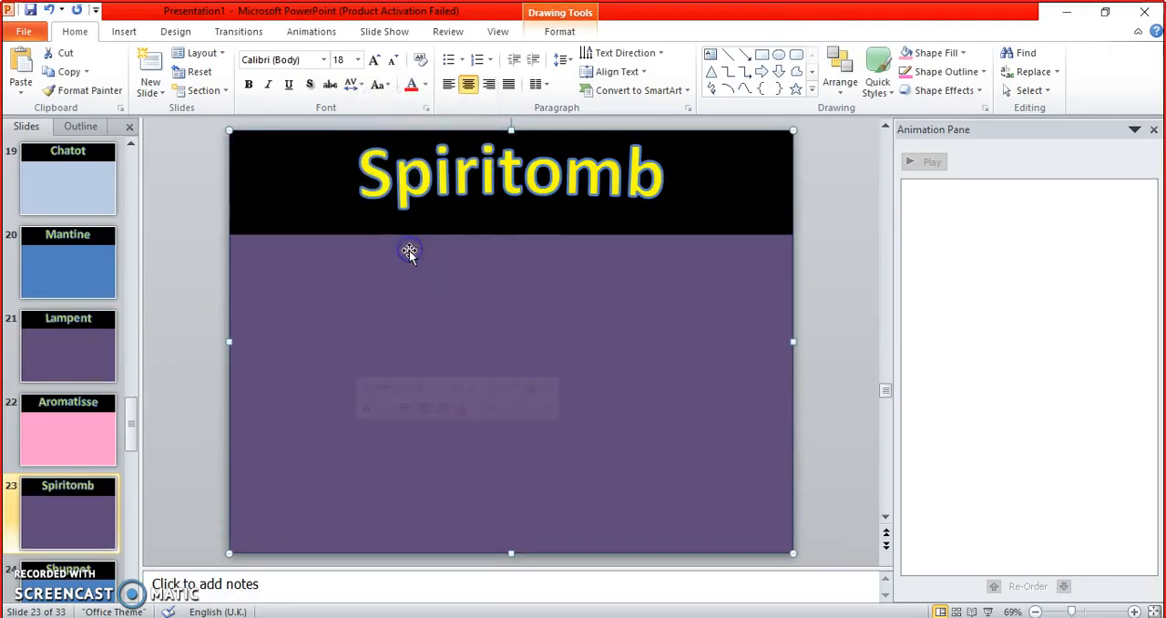
pyautogui.click(67, 428)
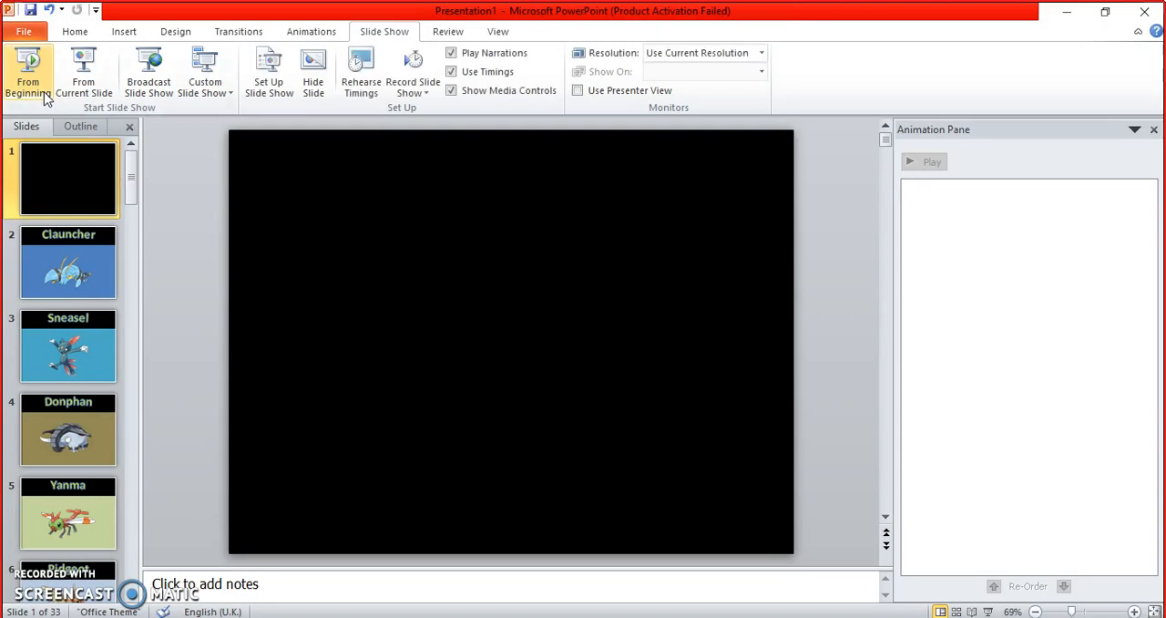
pyautogui.moveTo(239, 346)
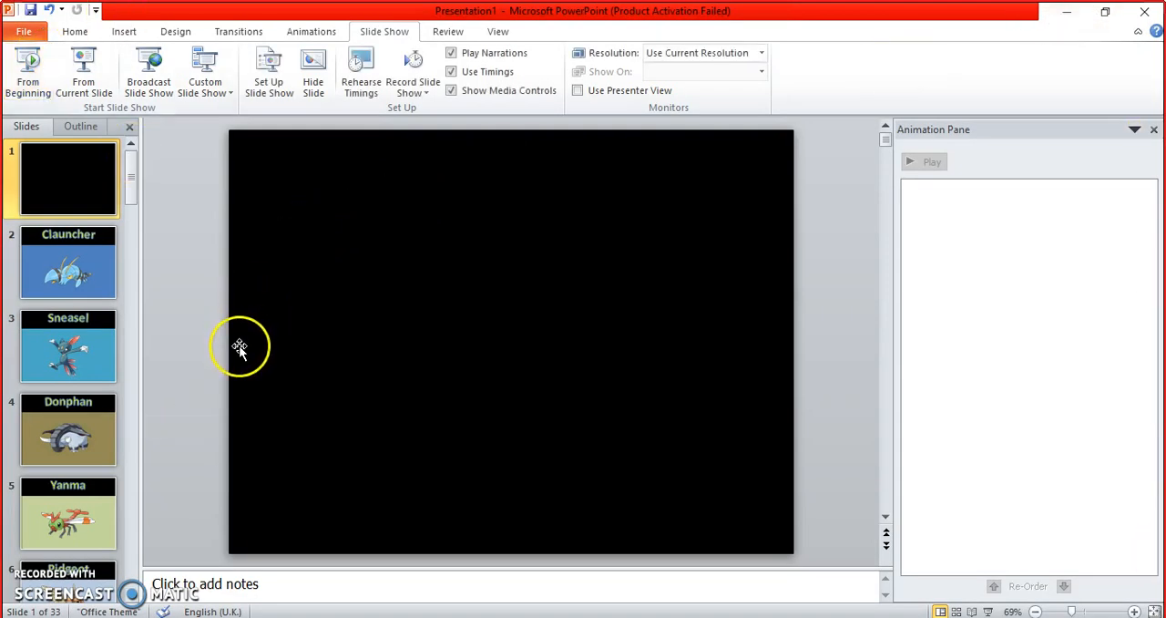
pyautogui.moveTo(201, 348)
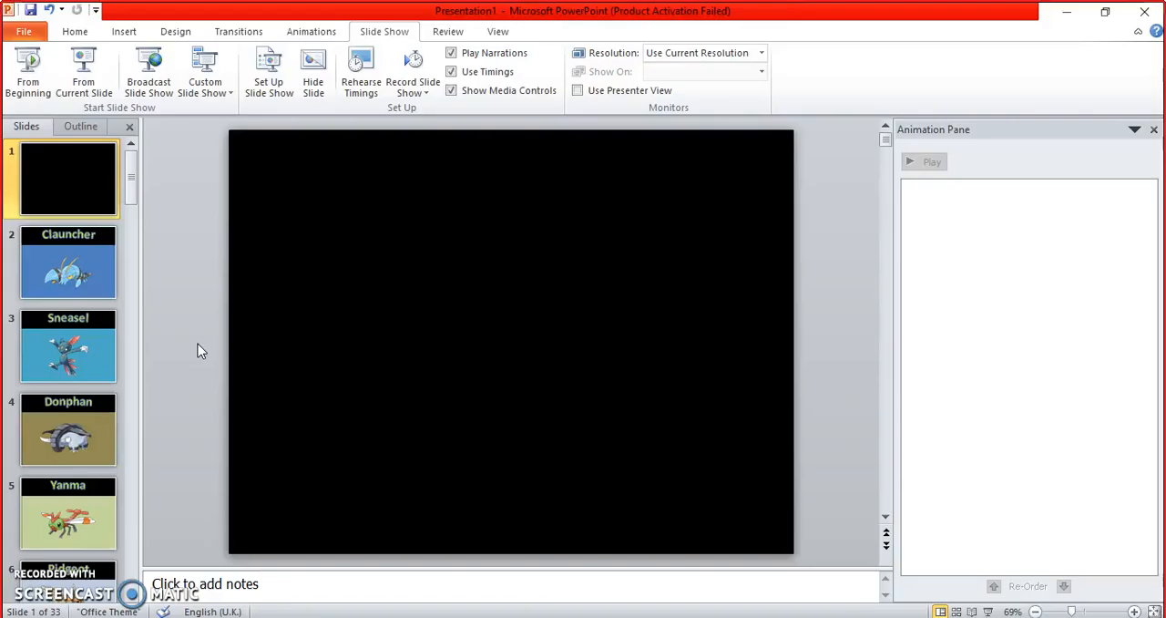
pyautogui.moveTo(191, 386)
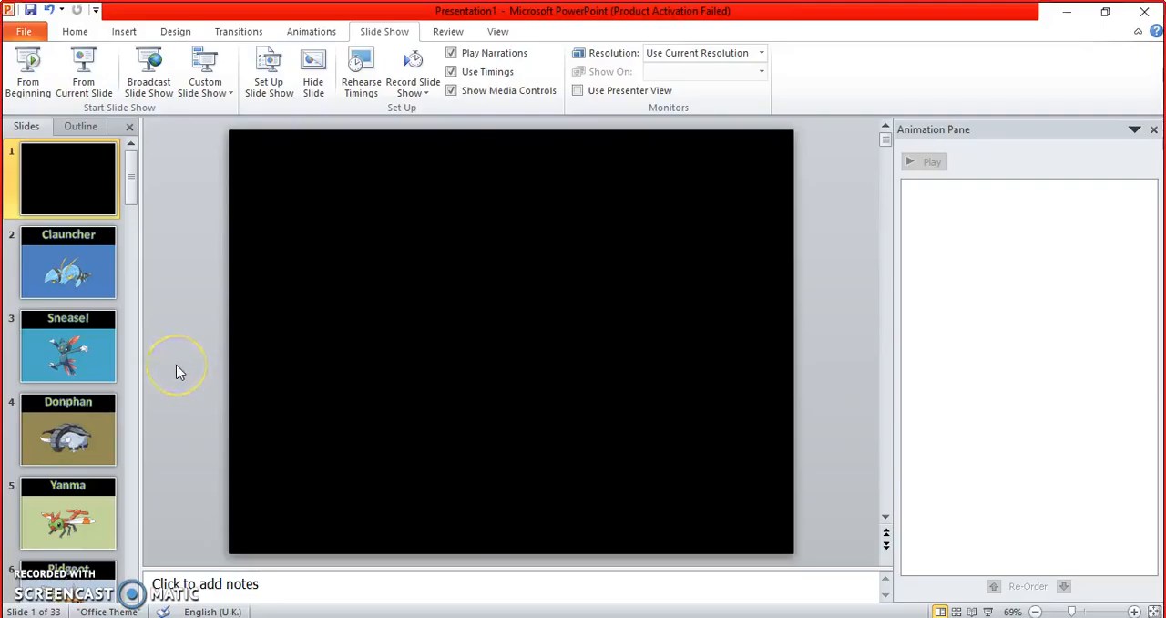
pyautogui.moveTo(173, 392)
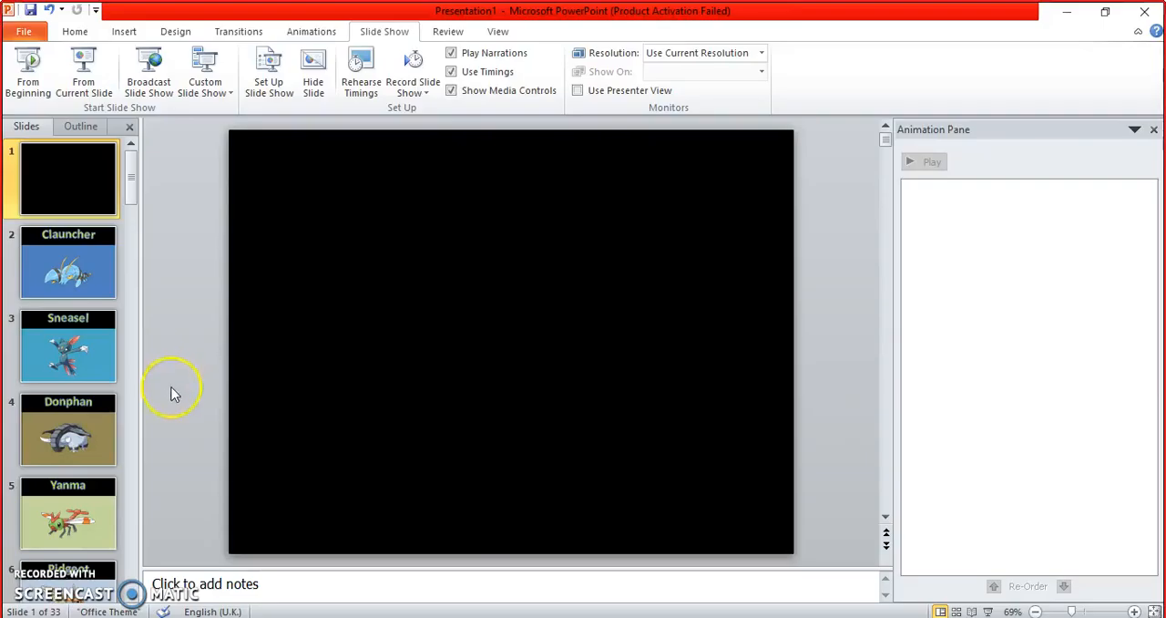
pyautogui.moveTo(41, 584)
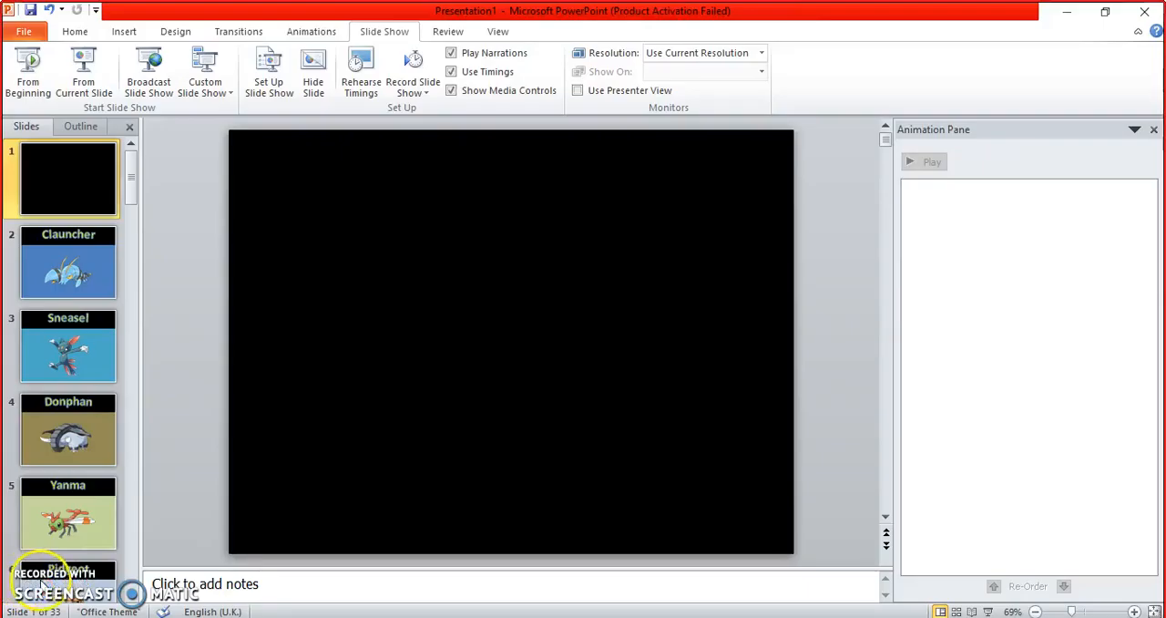